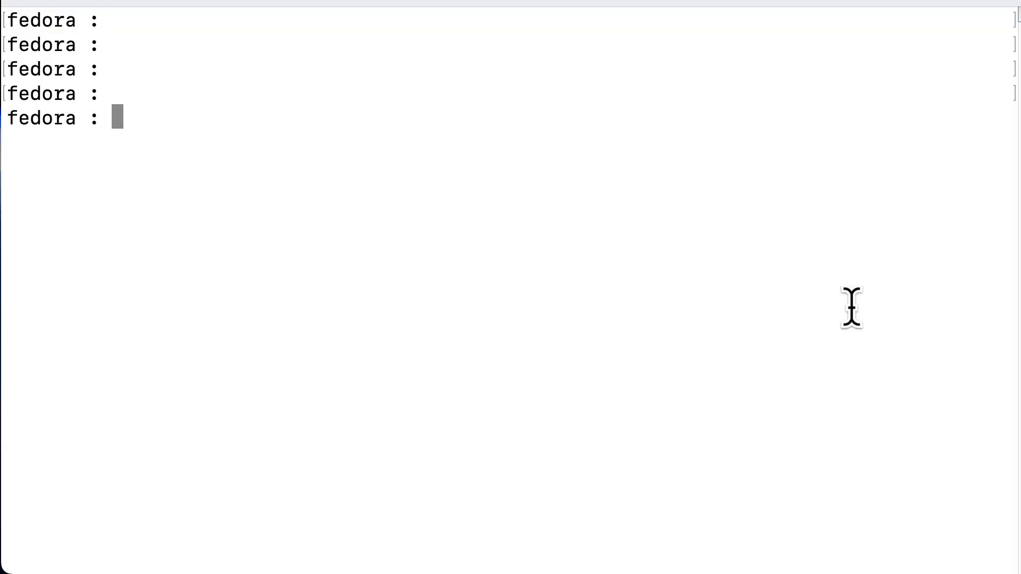
Step: Create user myapp, touch /home/myapp/log, and list /home labels with ls -Z
{"action": "type", "text": "useradd myapp"}
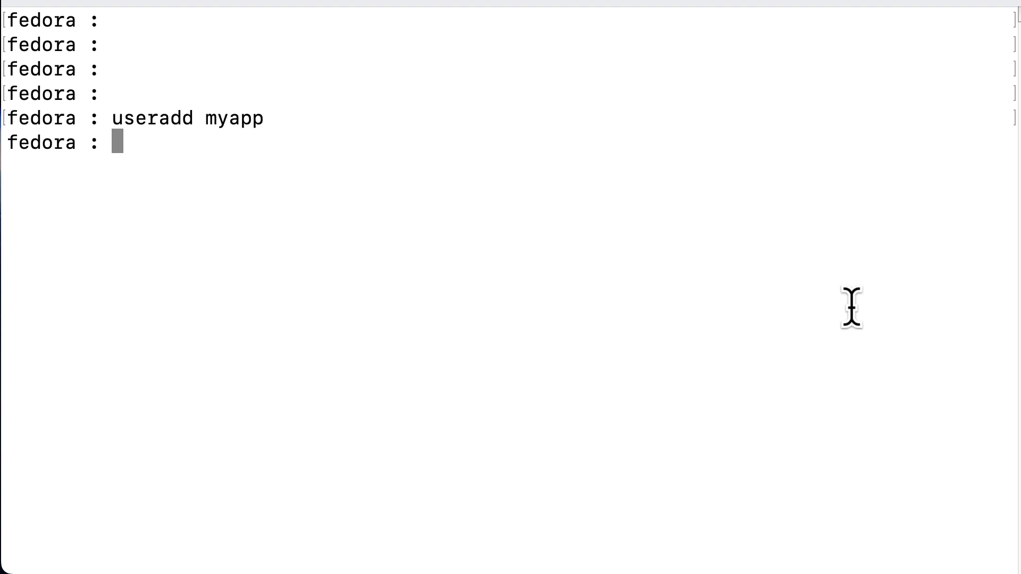
{"action": "type", "text": "touch /home/myapp/log"}
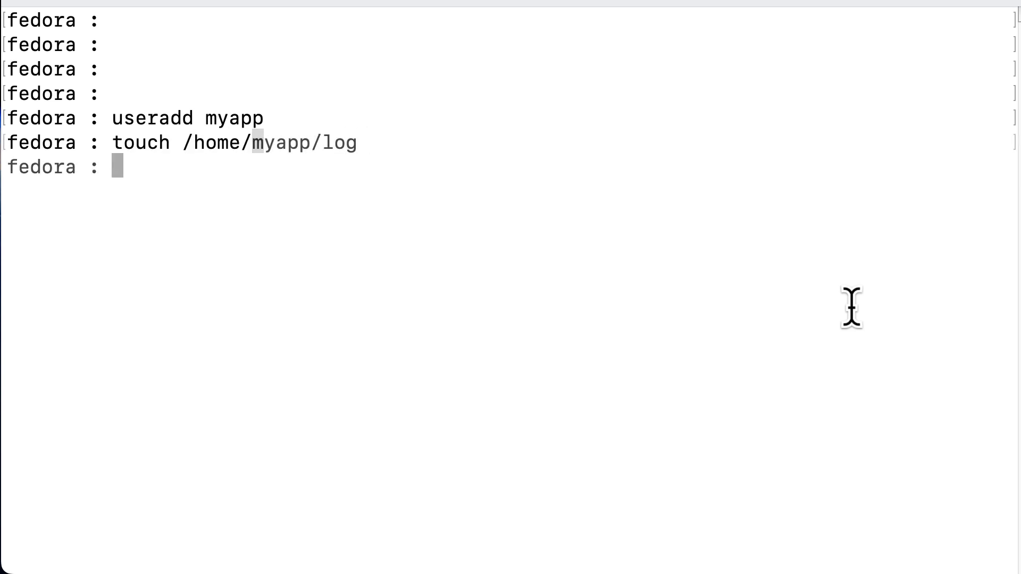
{"action": "type", "text": "ls -Z /home/"}
{"action": "type", "text": "vi m"}
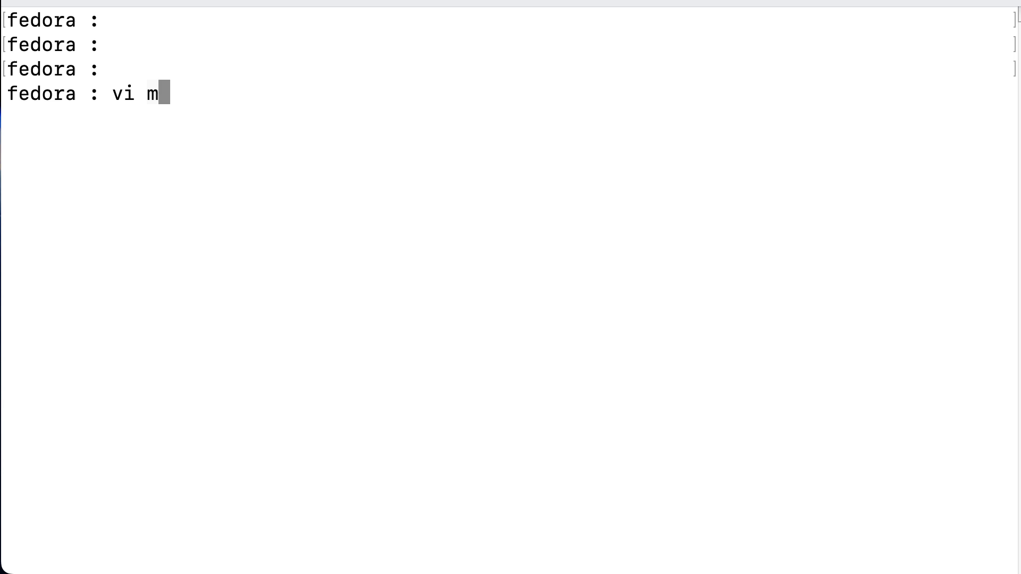
Step: Write the looping myapp.c program in vi and save it with :wq
{"action": "type", "text": "yapp.c"}
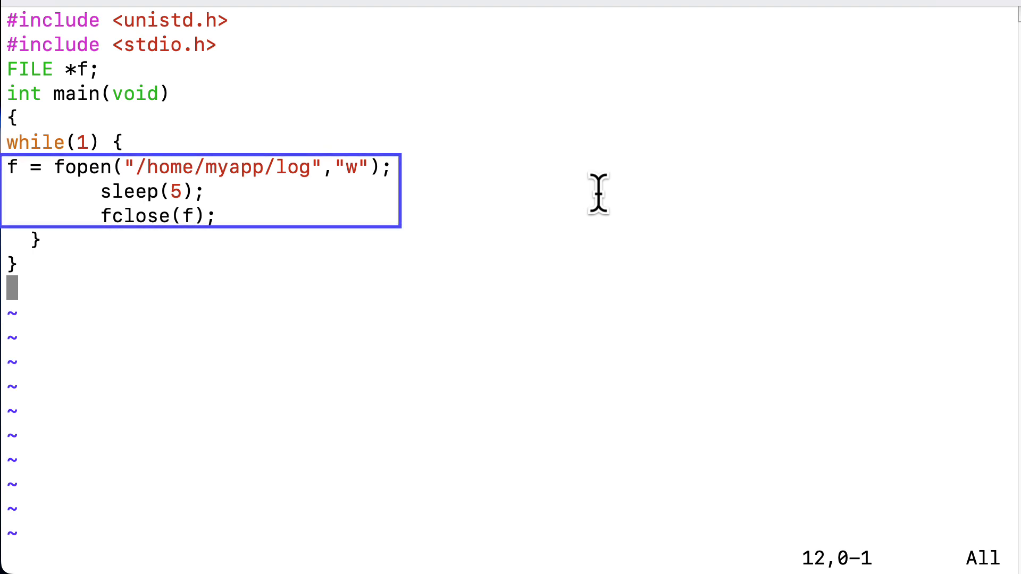
{"action": "type", "text": ":wq"}
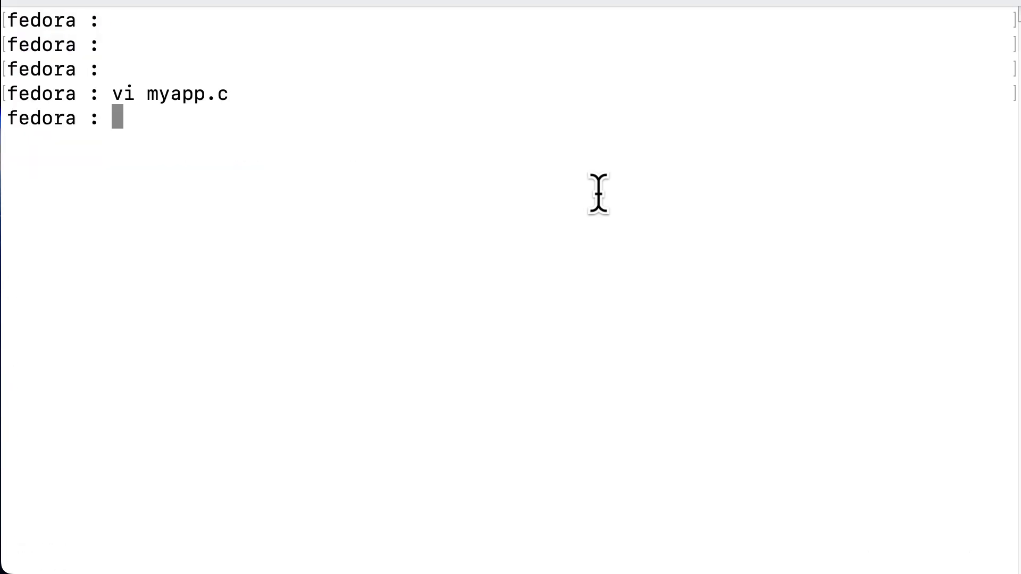
Step: Compile myapp with gcc, copy it to /usr/local/bin, and confirm its bin_t label with ls -Z
{"action": "type", "text": "gcc -o myapp myapp.c"}
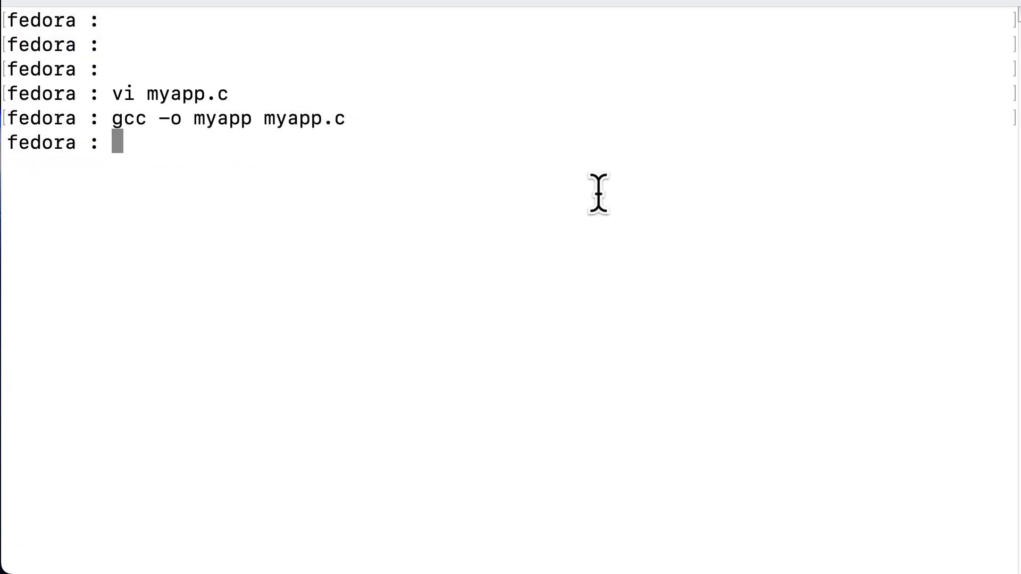
{"action": "type", "text": "cp myapp /usr/local/bin"}
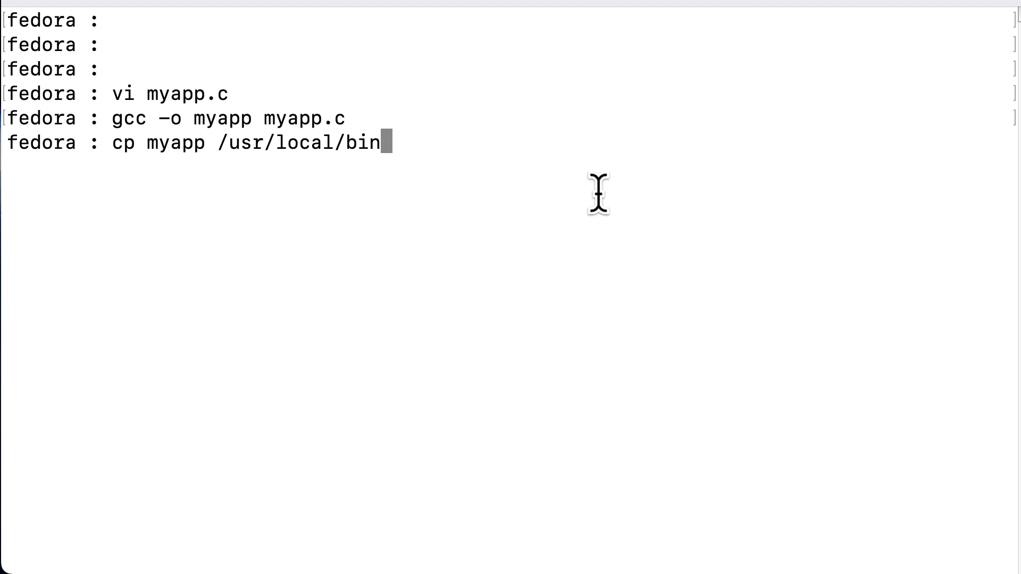
{"action": "type", "text": "ls -"}
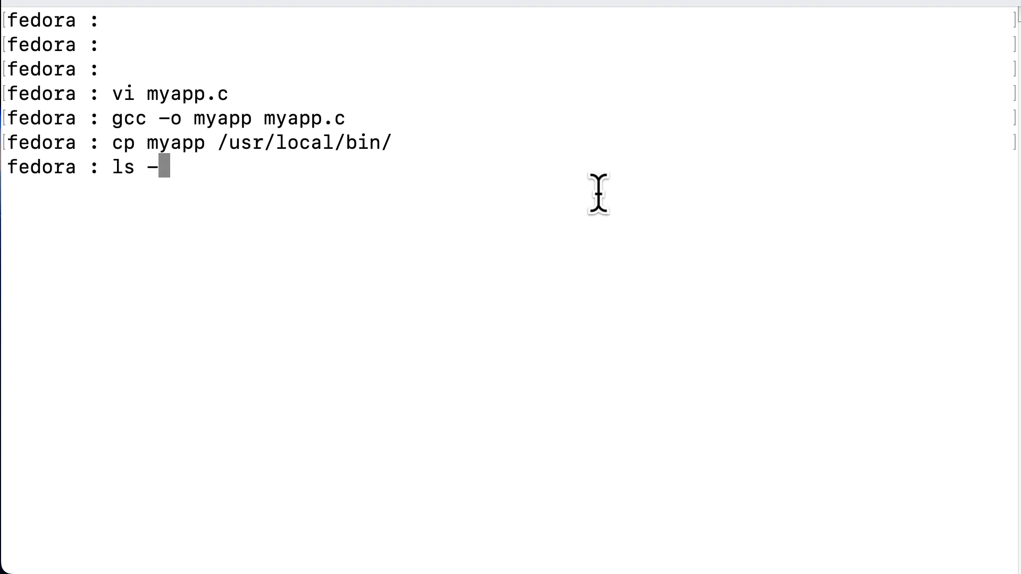
{"action": "type", "text": "Z /usr/local/bin/myapp"}
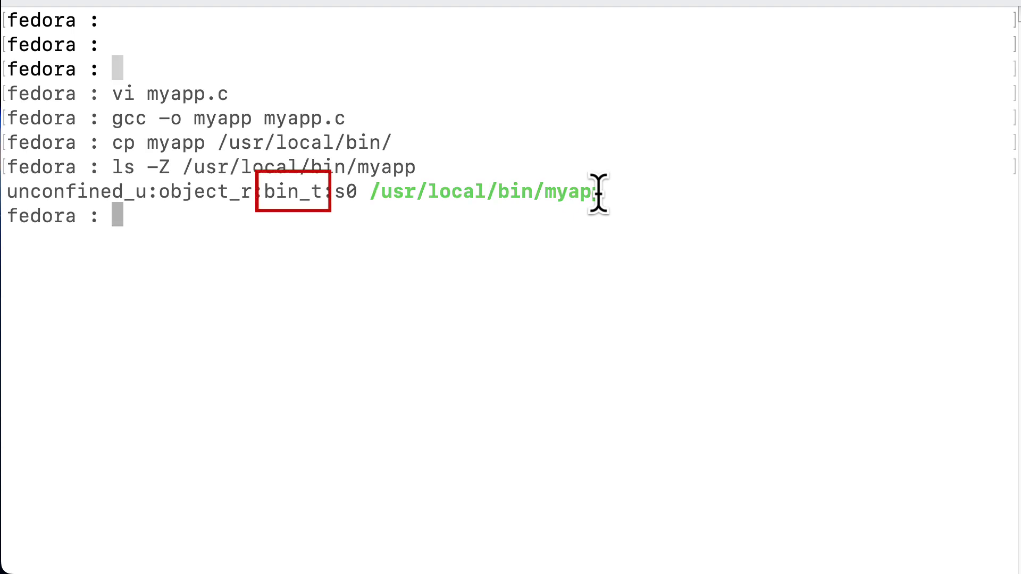
Step: Create /usr/lib/systemd/system/myapp.service running /usr/local/bin/myapp, wanted by multi-user.target
{"action": "type", "text": "vi /usr/lib/systemd/system/myap"}
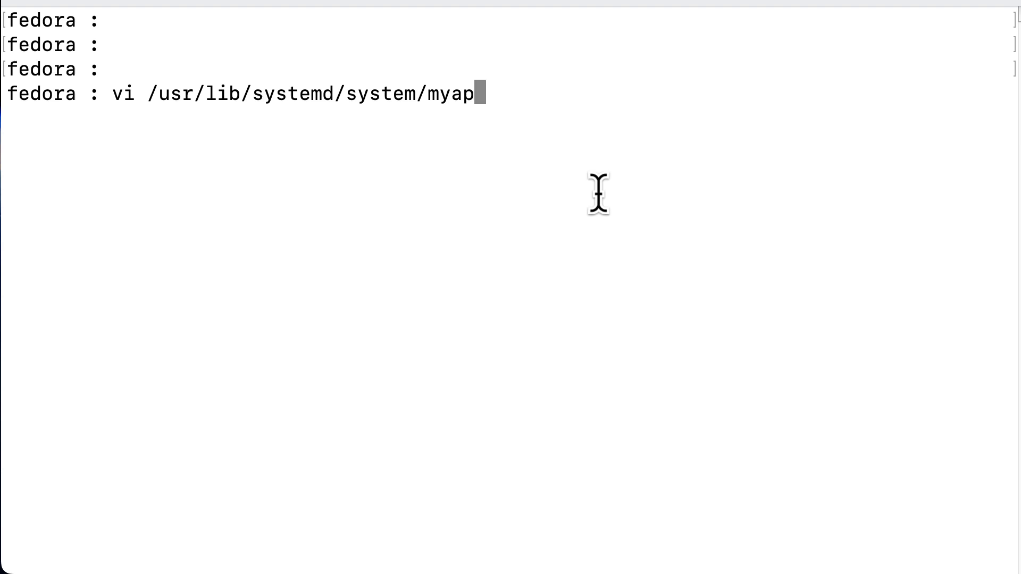
{"action": "type", "text": "p.service"}
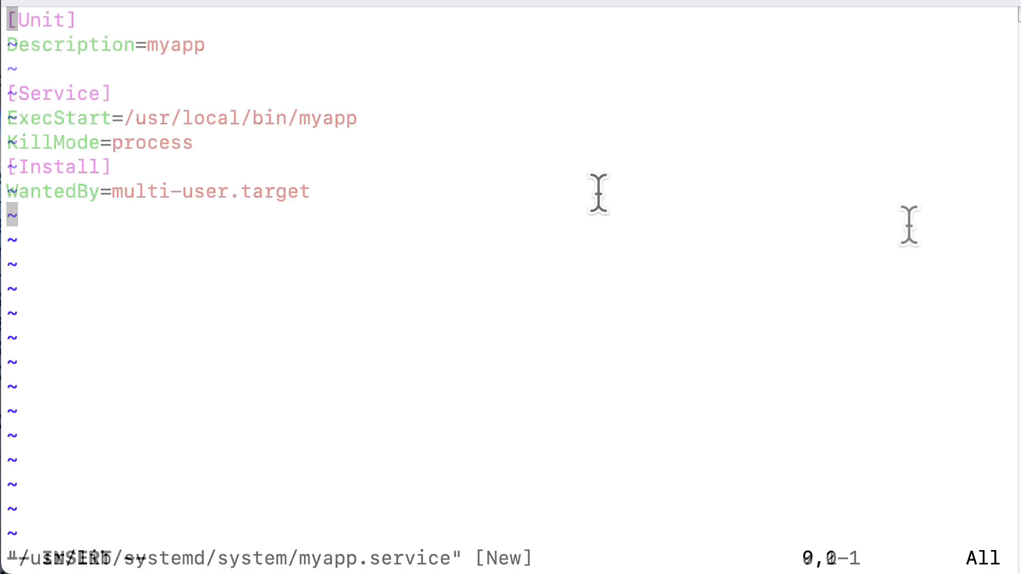
{"action": "key", "text": "i"}
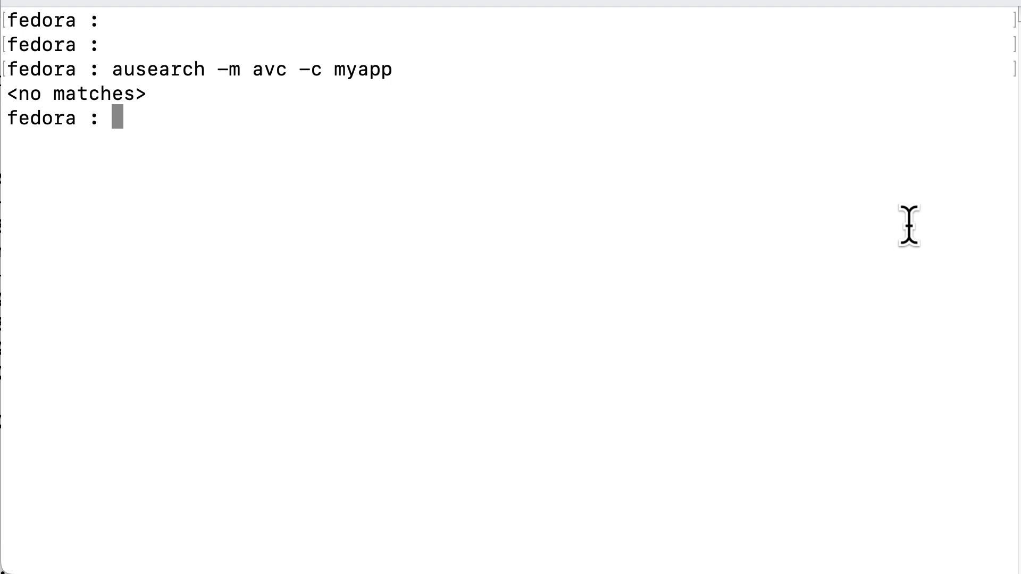
Step: Check the myapp process context with ps -eZ, then stop the myapp service
{"action": "type", "text": "ps -eZ |grep myapp"}
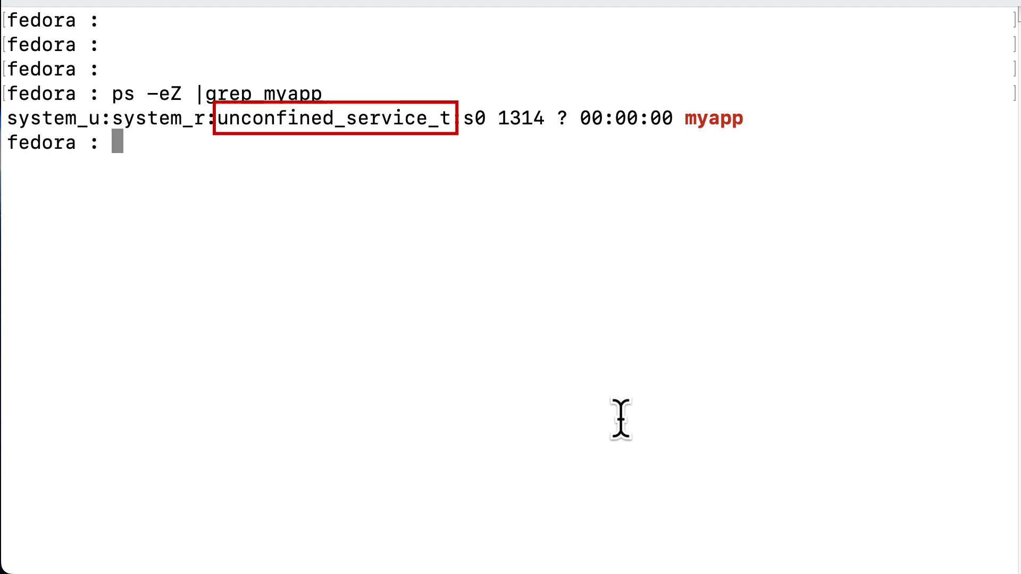
{"action": "type", "text": "systemctl stop"}
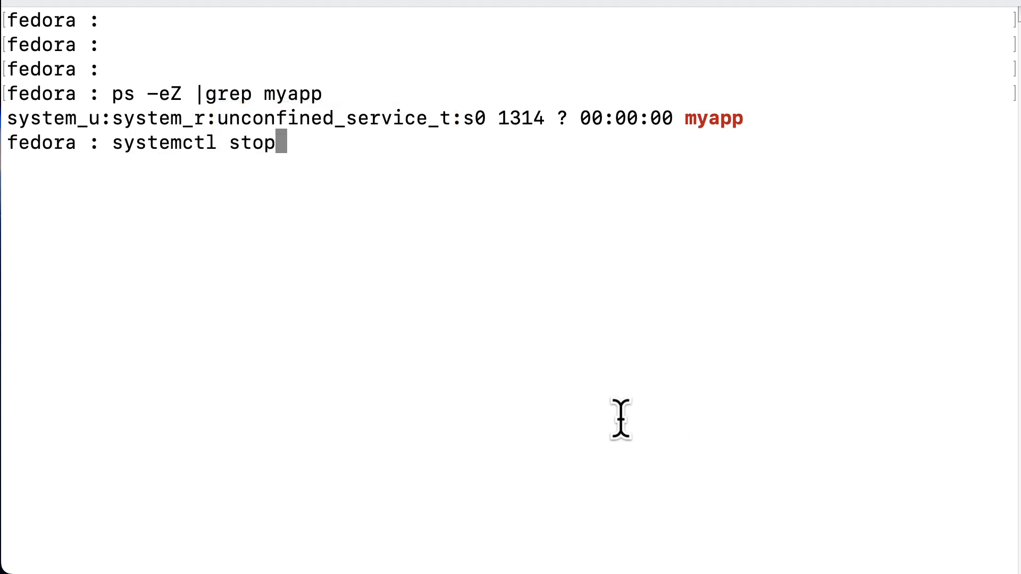
{"action": "type", "text": "myapp"}
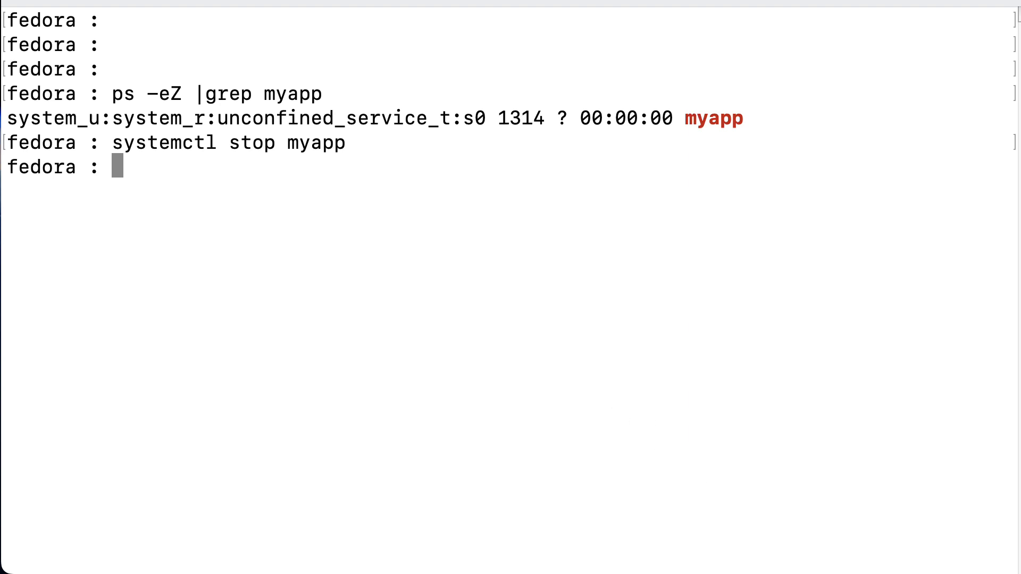
Step: Generate an SELinux policy with sepolicy generate --init /usr/local/bin/myapp -w /home/myapp/log
{"action": "type", "text": "sepolicy"}
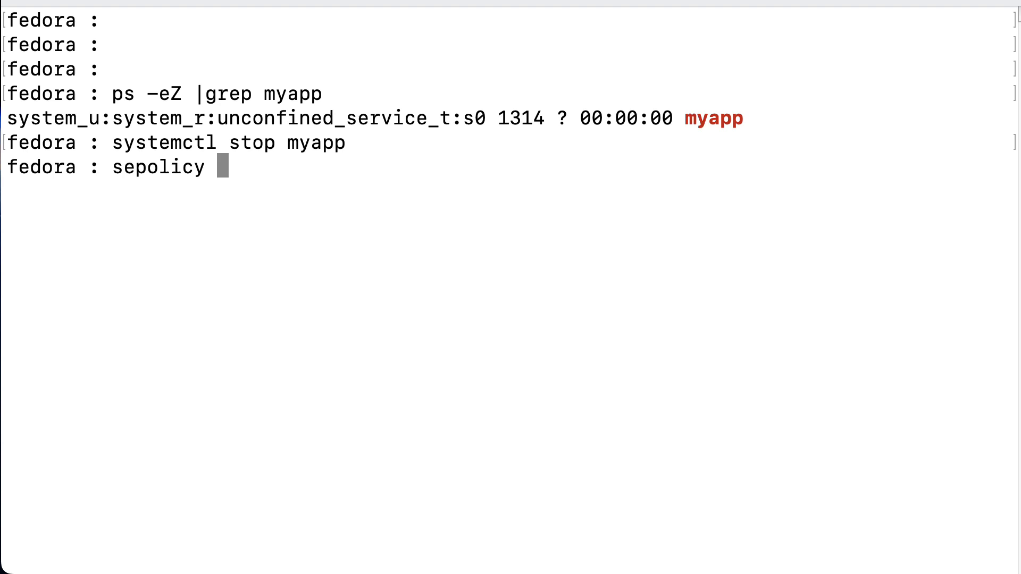
{"action": "type", "text": "generate --init"}
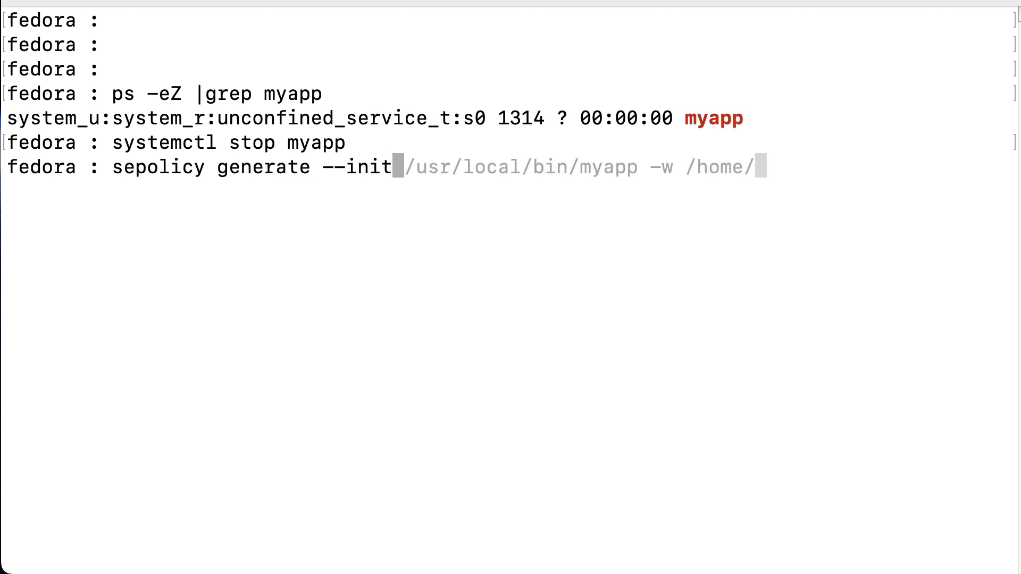
{"action": "type", "text": "myapp -w /home/myapp/"}
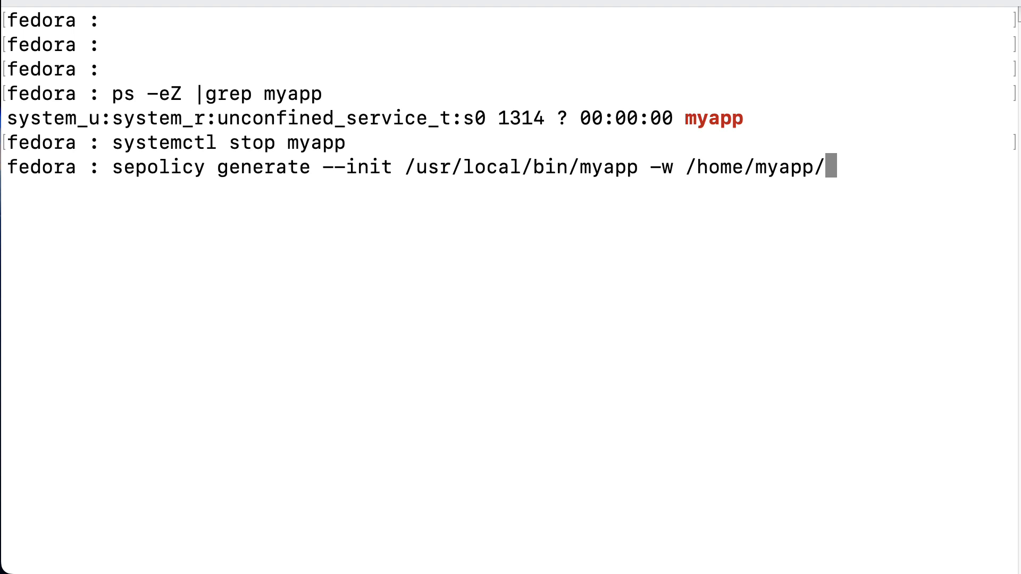
{"action": "type", "text": "log"}
{"action": "type", "text": "vi m"}
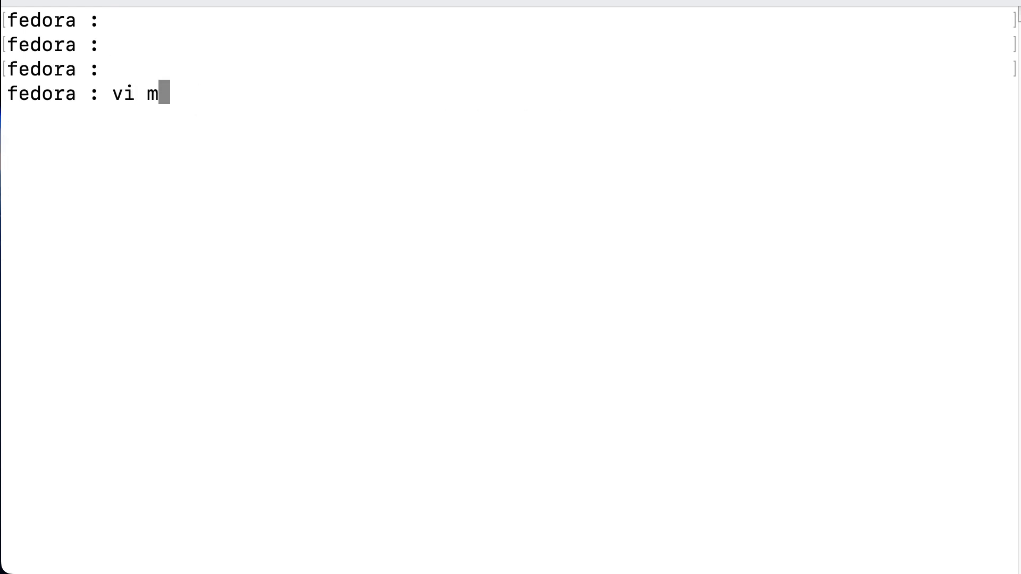
Step: Review the generated myapp.te policy file in vi and return to the prompt
{"action": "type", "text": "yapp.te"}
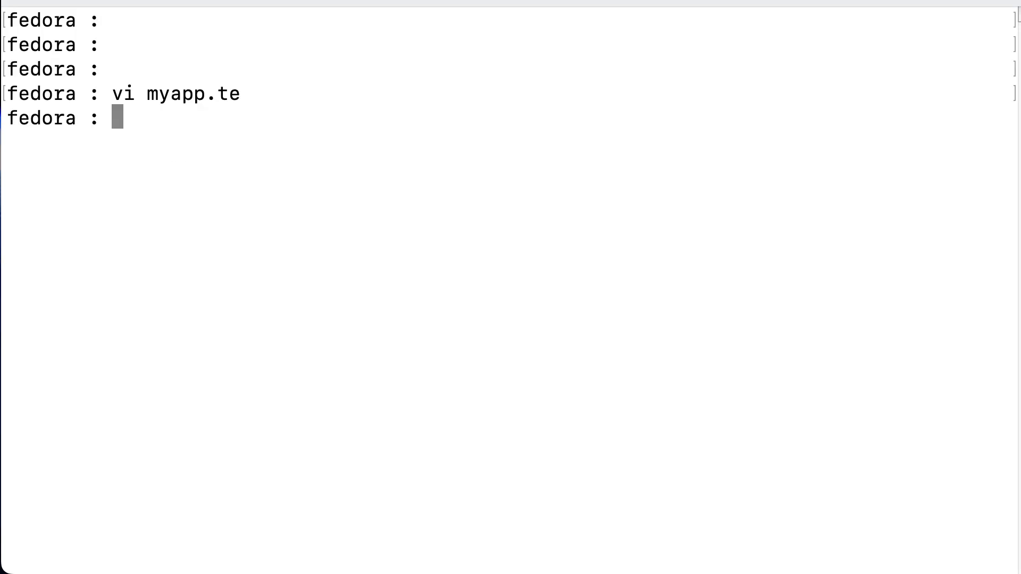
Step: Build and install the policy with ./myapp.sh and confirm myapp in semodule -l
{"action": "type", "text": "./myapp.sh"}
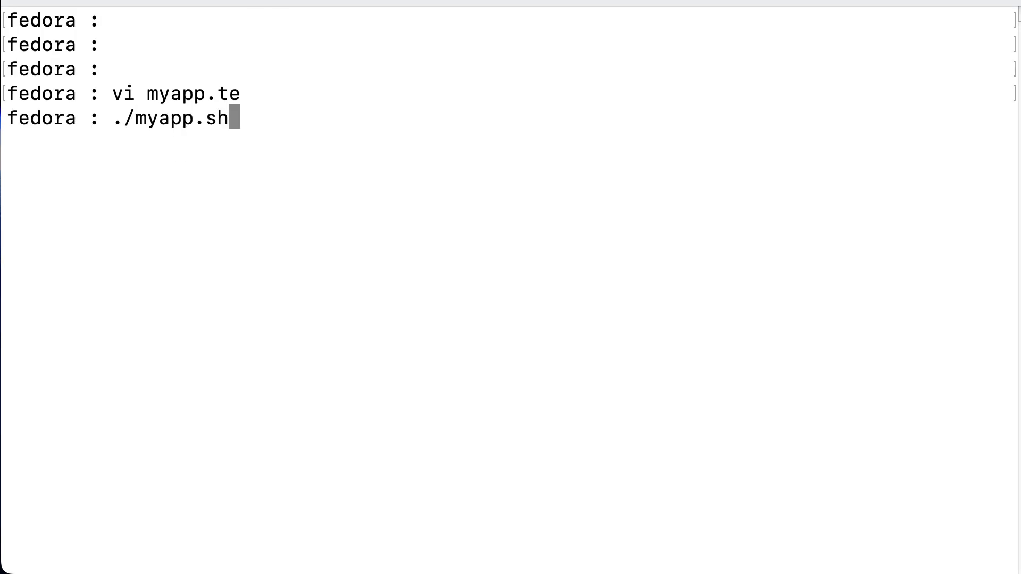
{"action": "key", "text": "Return"}
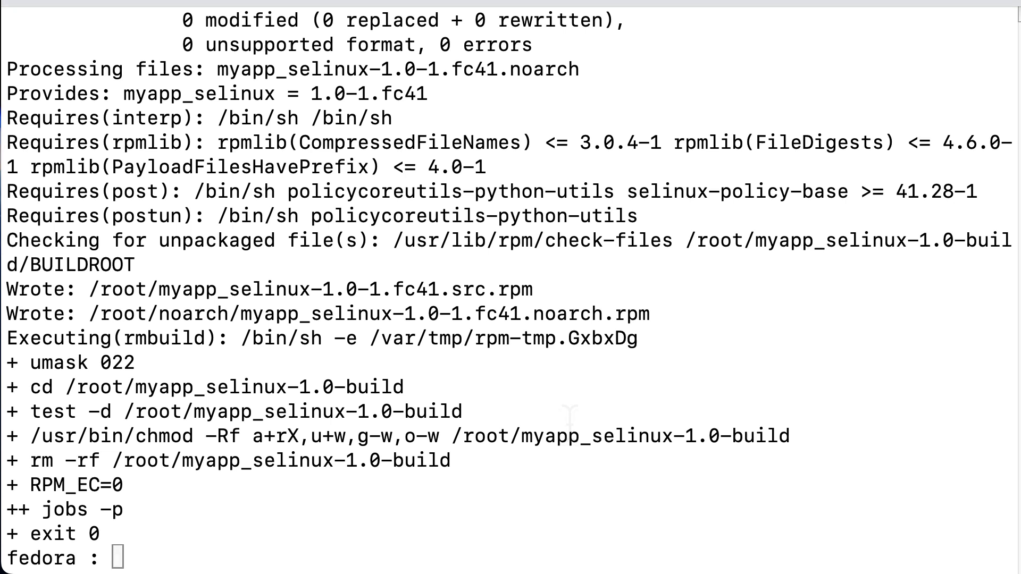
{"action": "type", "text": "semodule -l | grep"}
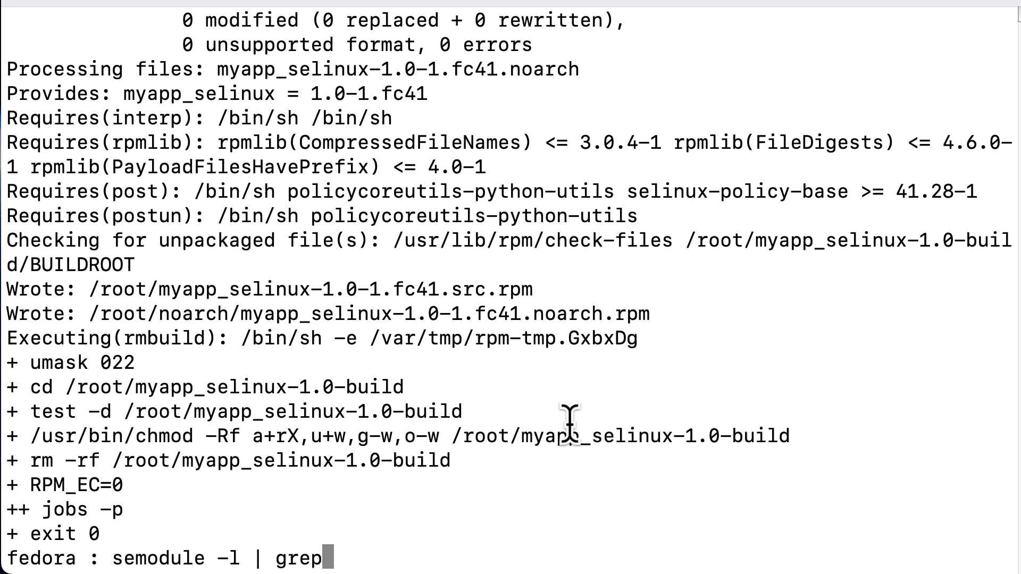
{"action": "type", "text": "myapp"}
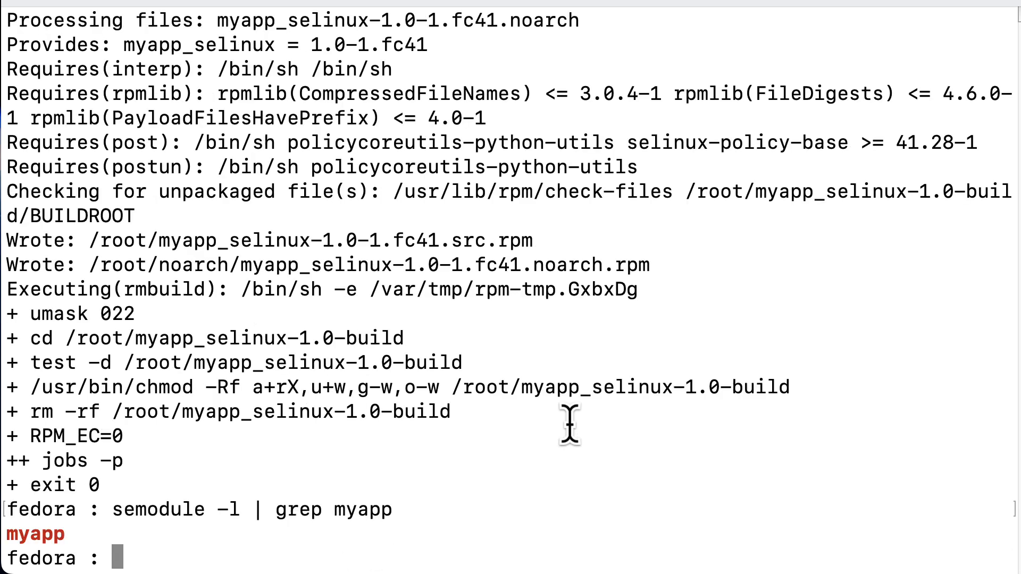
Step: Start the myapp service again with systemctl start myapp
{"action": "type", "text": "systemctl s"}
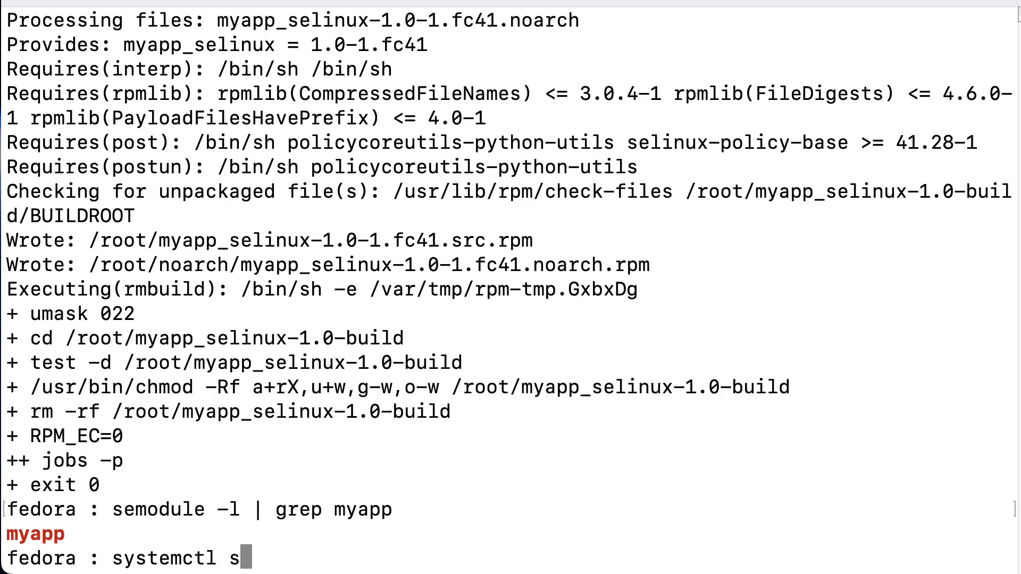
{"action": "type", "text": "tart myapp"}
{"action": "type", "text": "aus"}
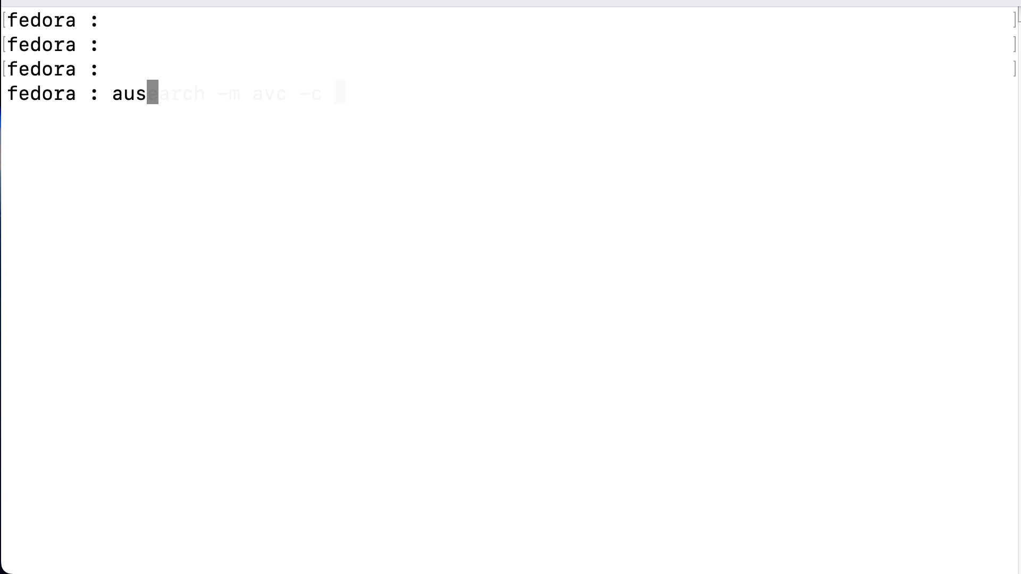
Step: Search myapp AVC denials with ausearch and pipe them to audit2allow for allow rules
{"action": "type", "text": "earch -m avc -c myapp"}
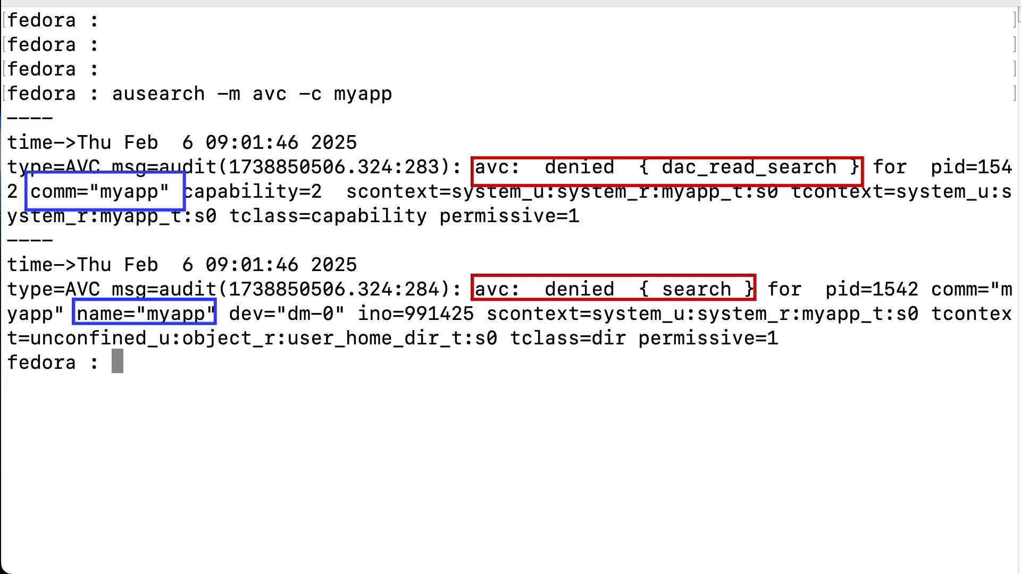
{"action": "type", "text": "ausearch -m avc -c myapp"}
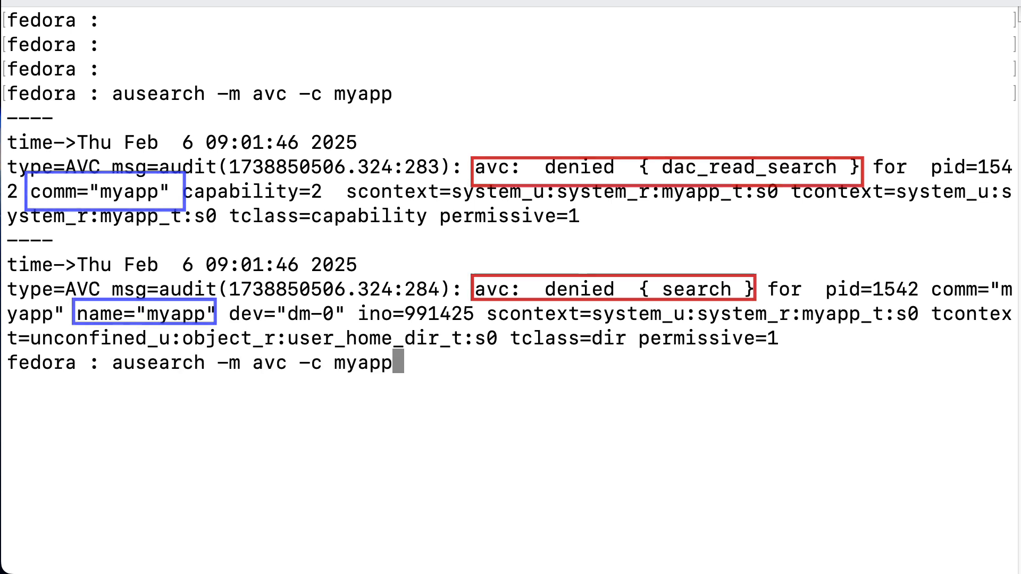
{"action": "type", "text": "|aud"}
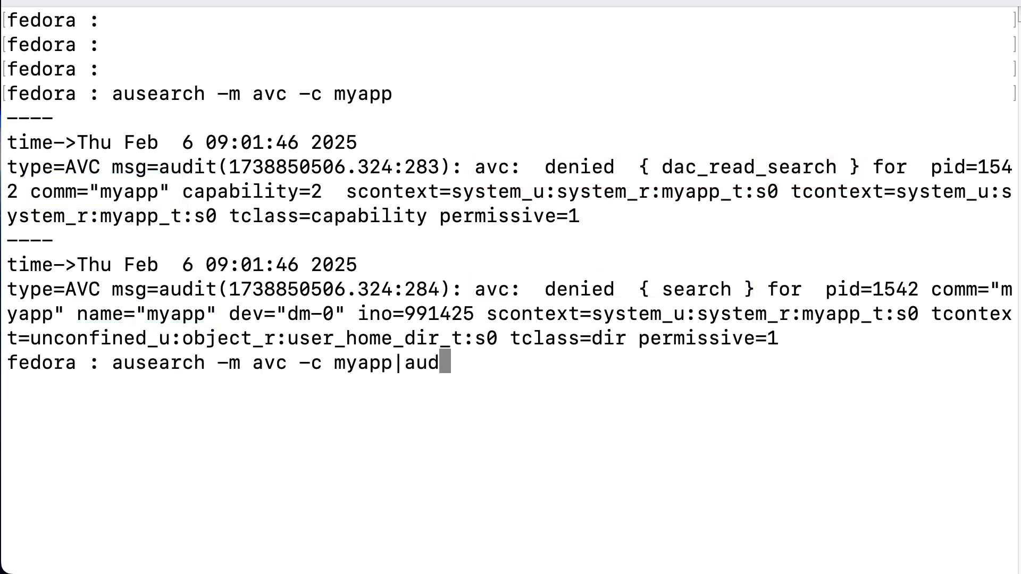
{"action": "type", "text": "it2allow"}
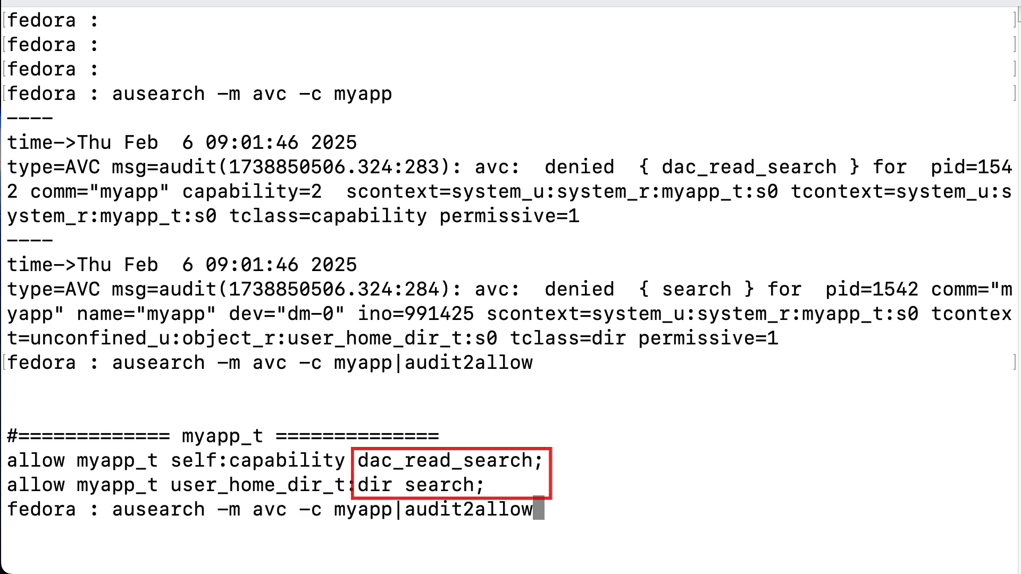
{"action": "type", "text": ">>"}
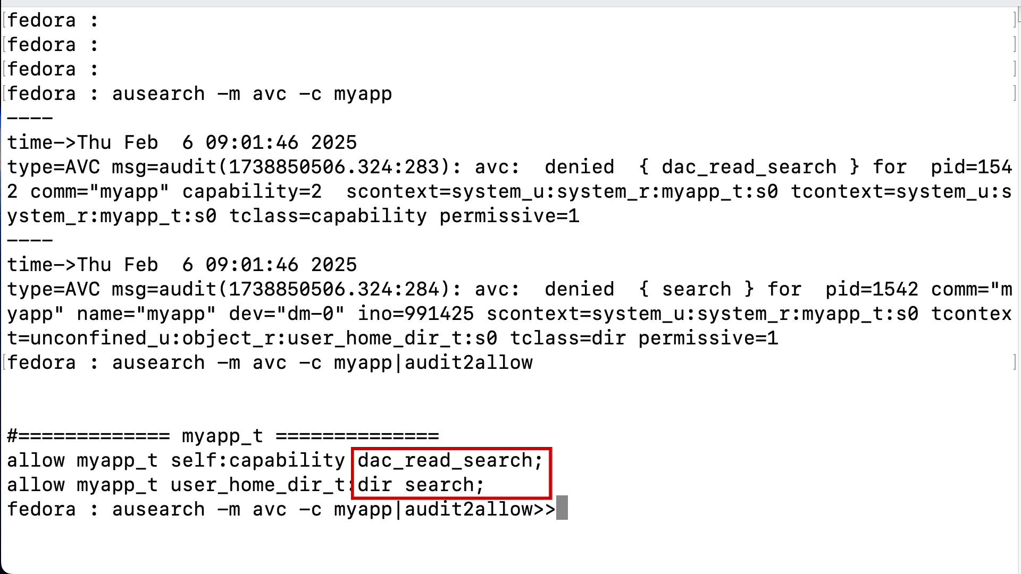
Step: Append the audit2allow rules to myapp.te and open it in vi before rebuilding
{"action": "type", "text": "myapp.te"}
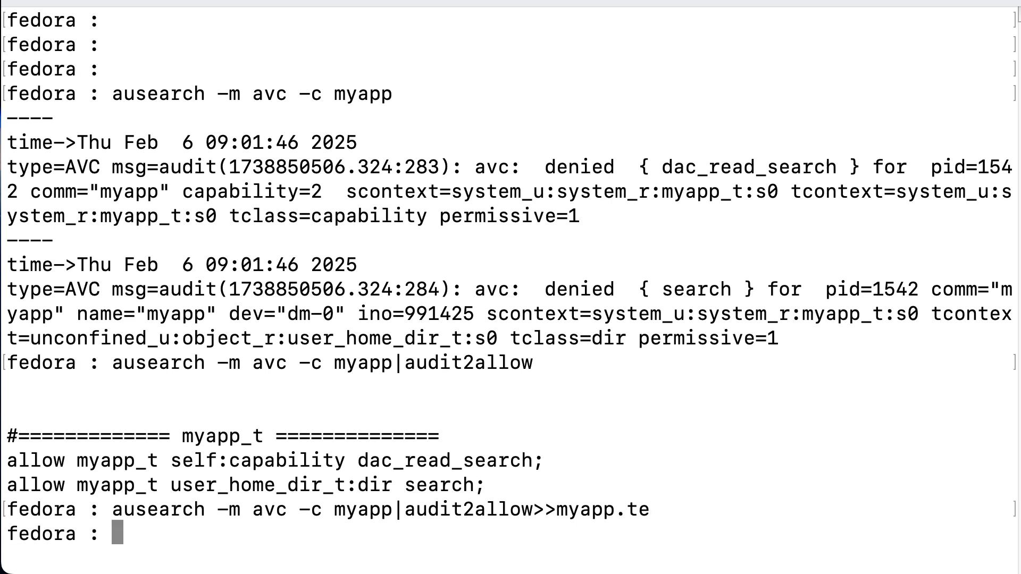
{"action": "type", "text": "vi myapp.te"}
{"action": "type", "text": "./myapp.sh"}
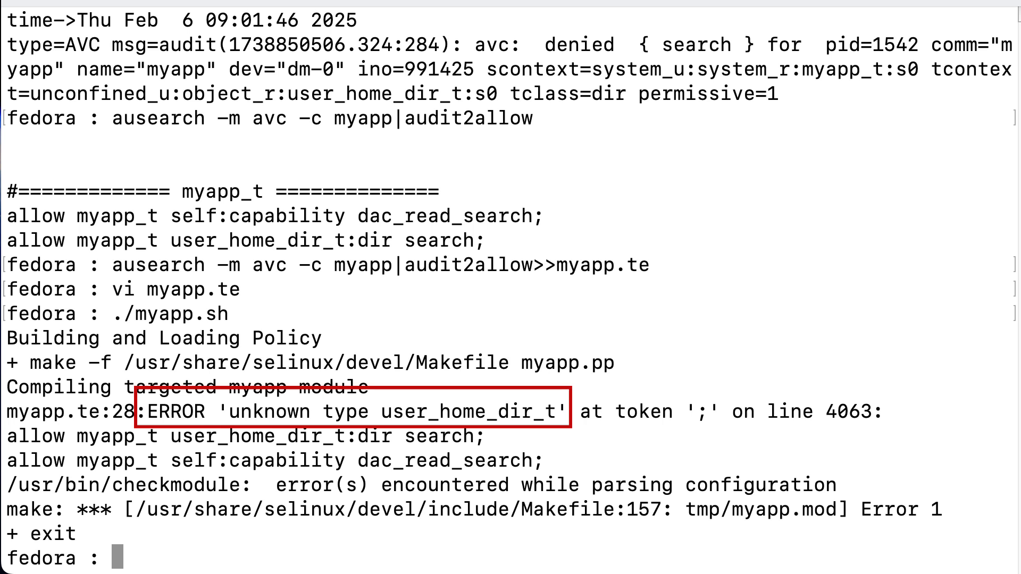
Step: Add require { type user_home_dir_t; } to myapp.te in vi and save it
{"action": "type", "text": "vi myapp"}
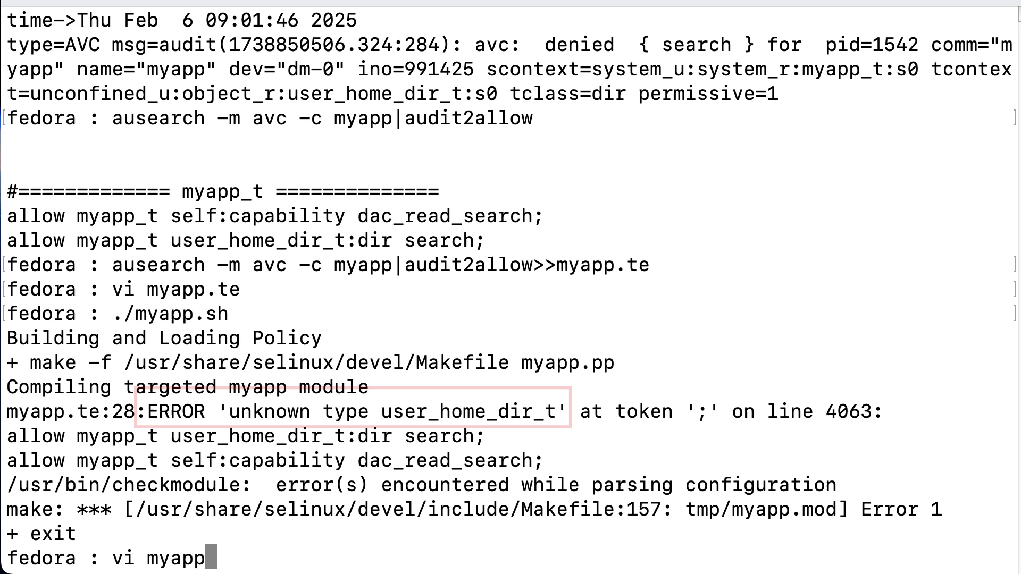
{"action": "type", "text": ".te"}
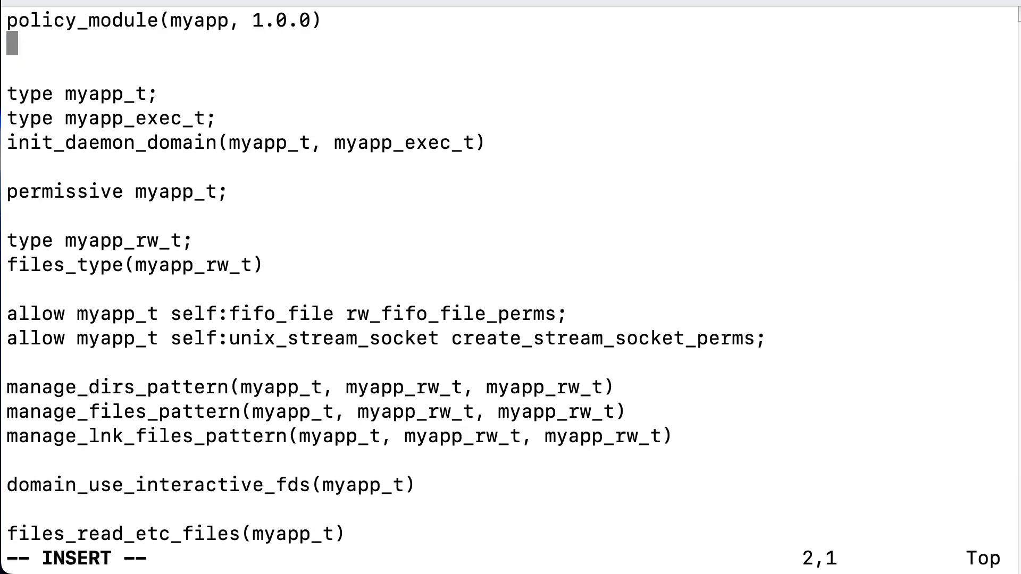
{"action": "type", "text": "require {"}
{"action": "type", "text": "type user_home_dir_t;"}
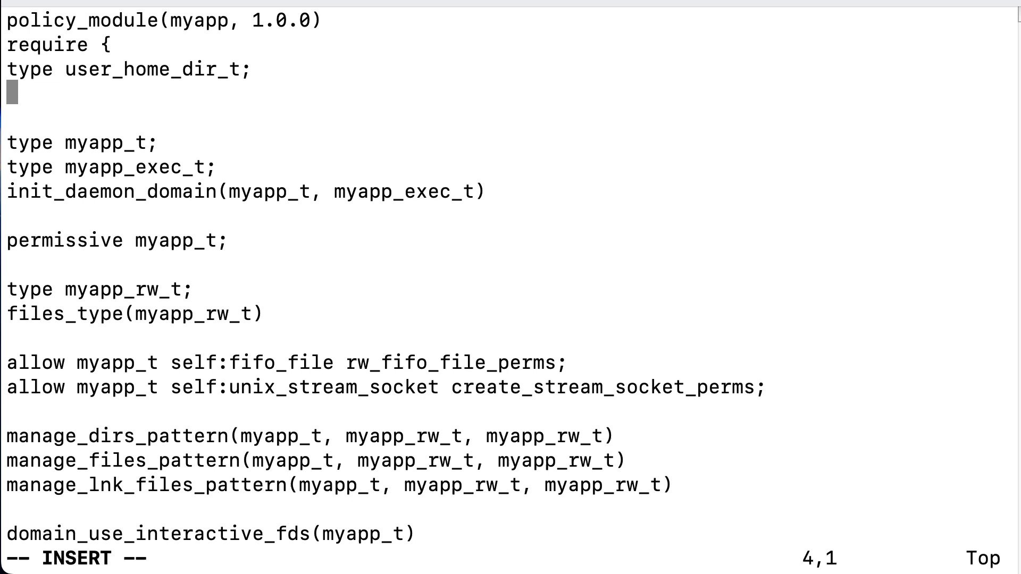
{"action": "type", "text": "}"}
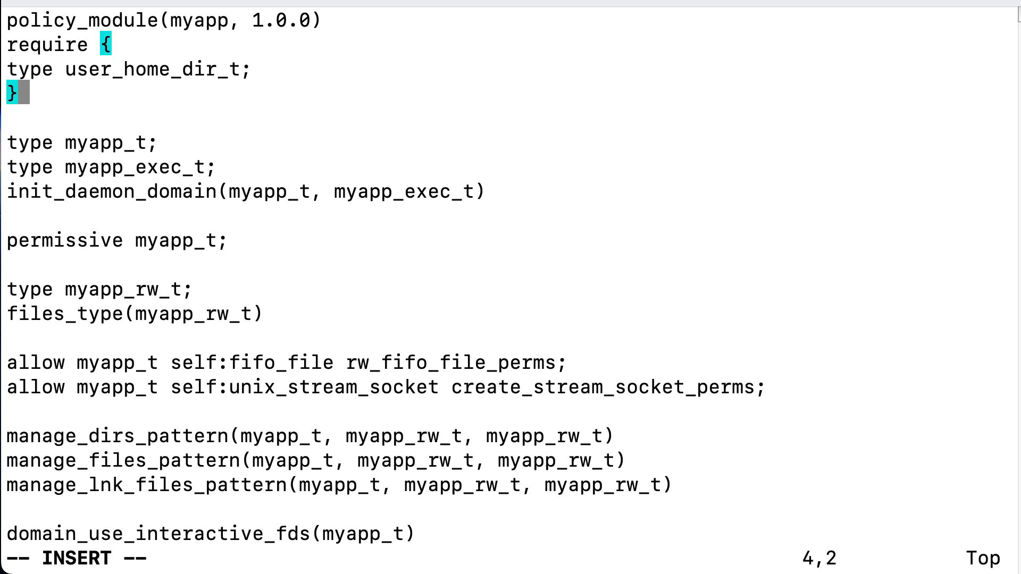
{"action": "key", "text": "Escape"}
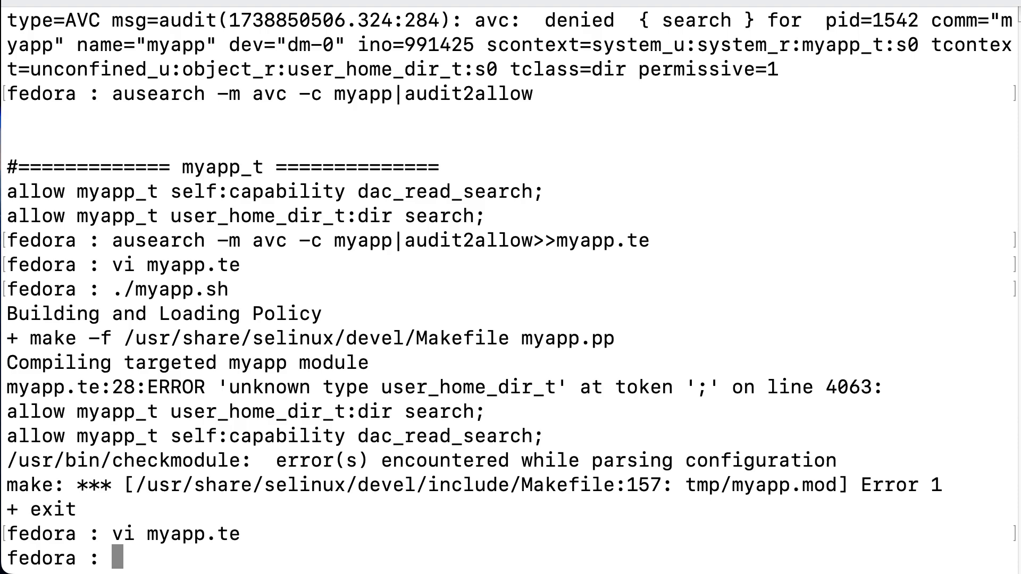
Step: Rerun ./myapp.sh so the myapp policy module now compiles and installs
{"action": "type", "text": "./myapp.sh"}
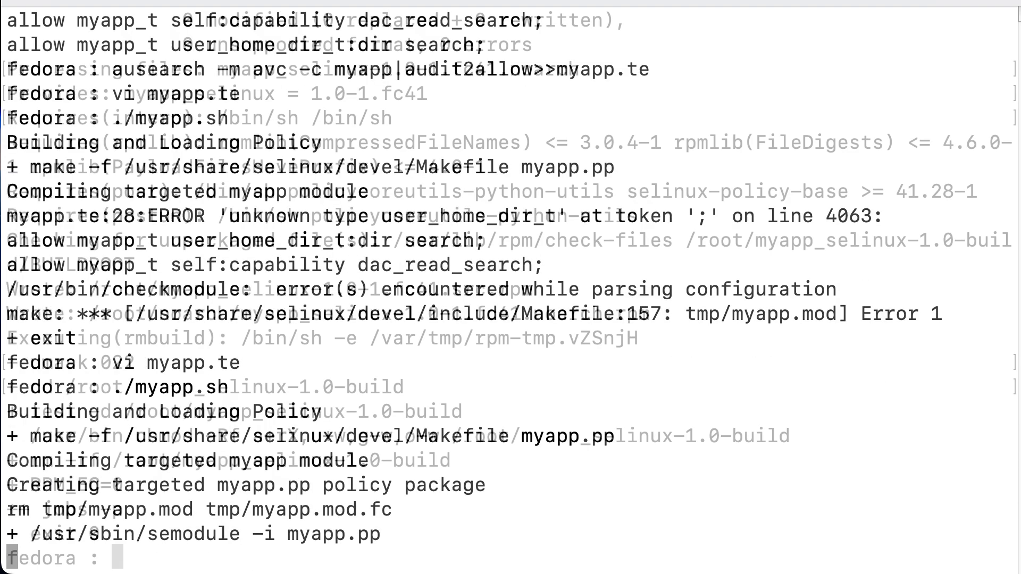
Step: Stop myapp and add fcontext rules: myapp_exec_t for /usr/local/bin/myapp, myapp_rw_t for /home/myapp/log
{"action": "type", "text": "s"}
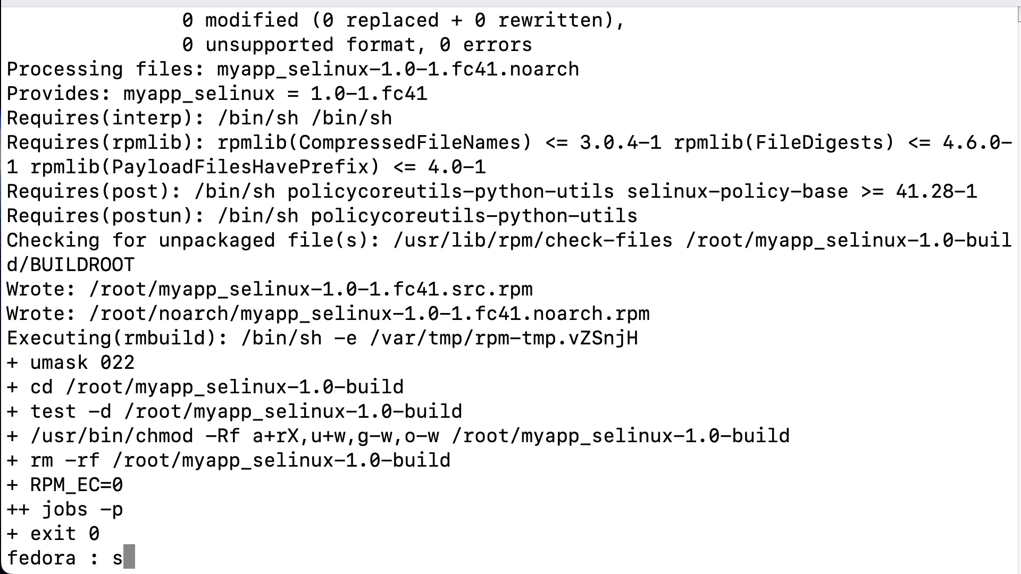
{"action": "type", "text": "ystemctl stop myapp"}
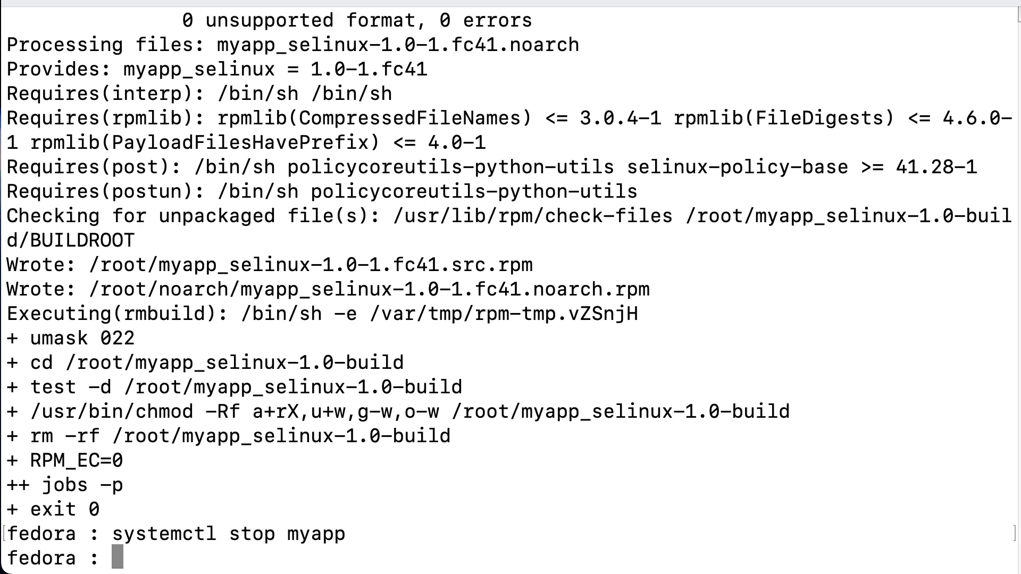
{"action": "type", "text": "sem"}
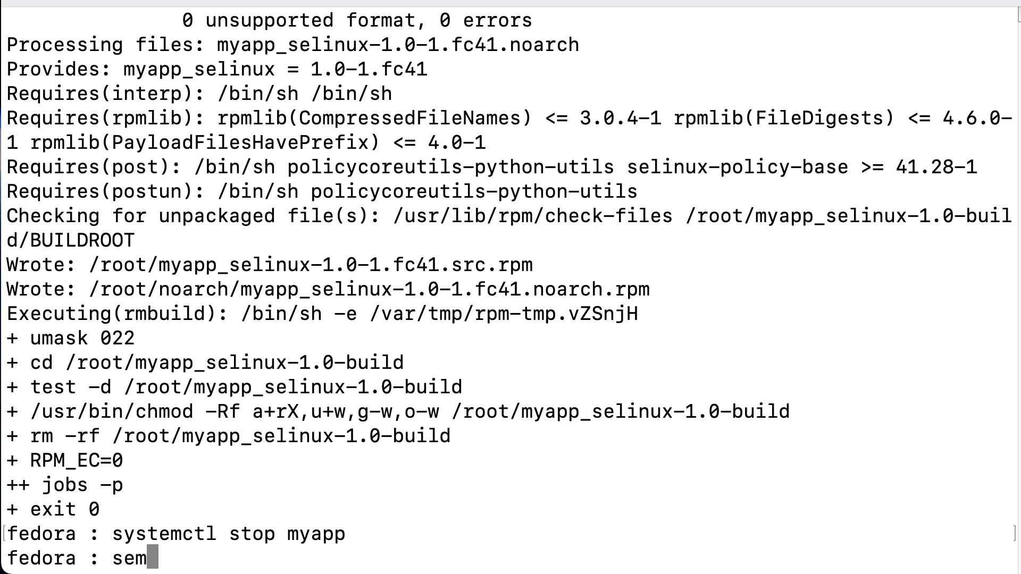
{"action": "type", "text": "anage fcontext -a -t myapp_exec_t /"}
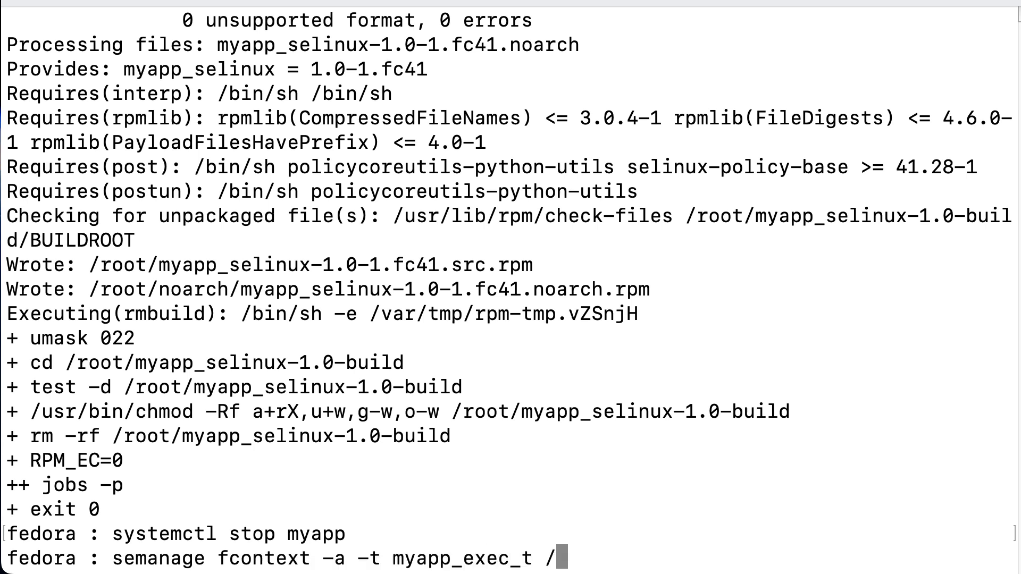
{"action": "type", "text": "usr/local/bin/myapp"}
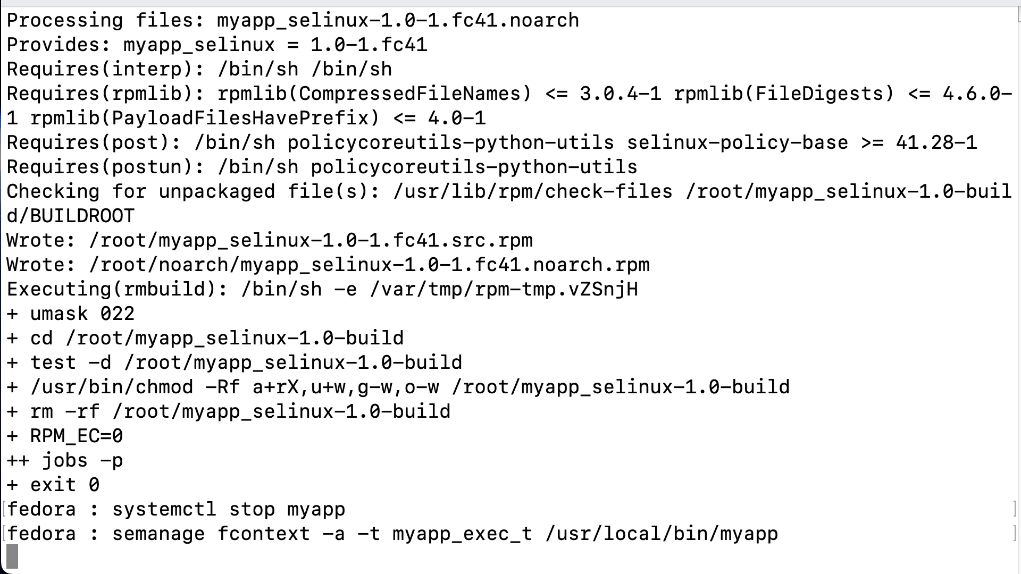
{"action": "type", "text": "semanage fcontext -a -t myapp_"}
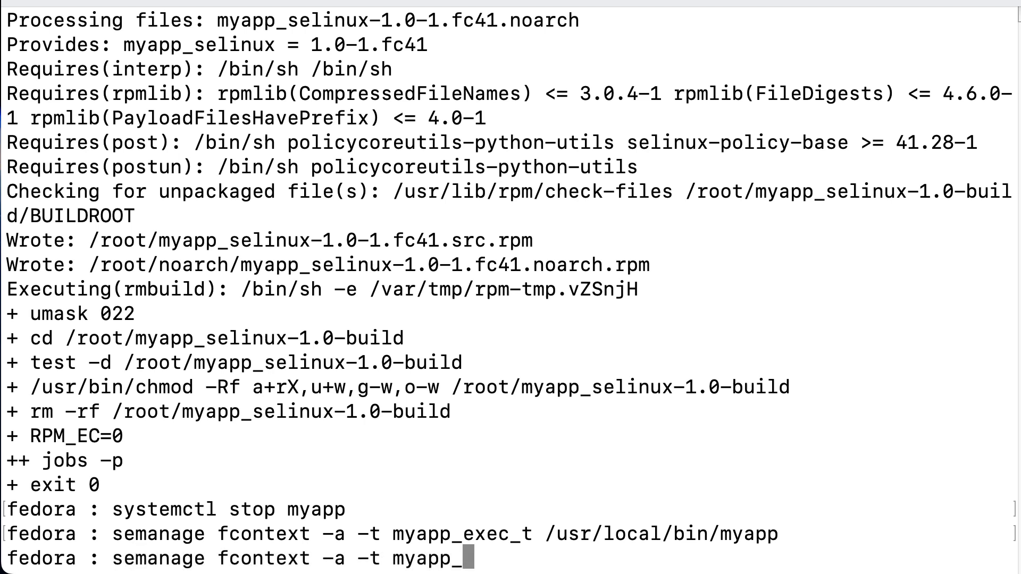
{"action": "type", "text": "rw_t /home/myapp/log"}
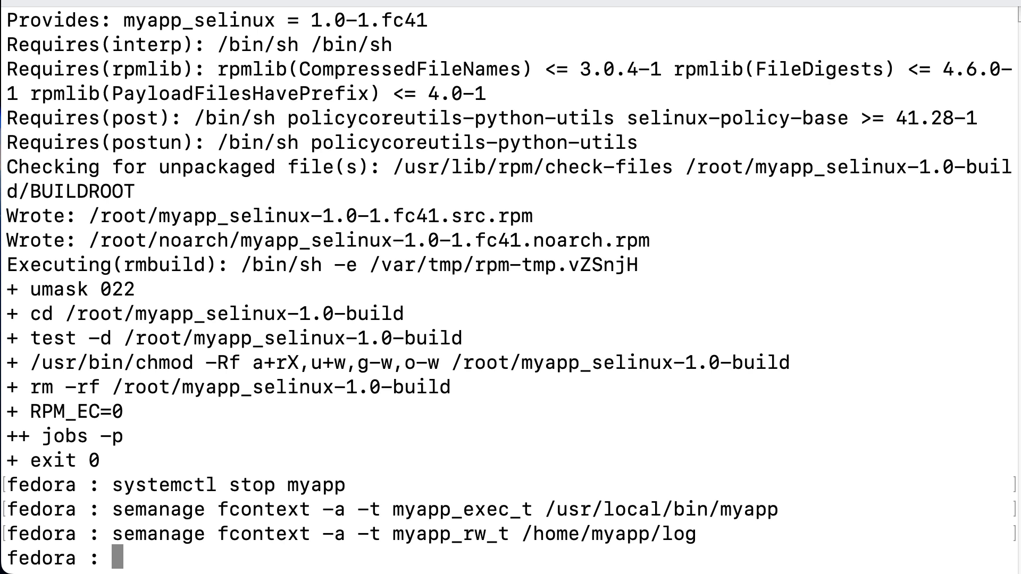
Step: Restorecon /home/myapp/log and /usr/local/bin/myapp, verify labels with ls -Z, and check myapp status
{"action": "type", "text": "restore"}
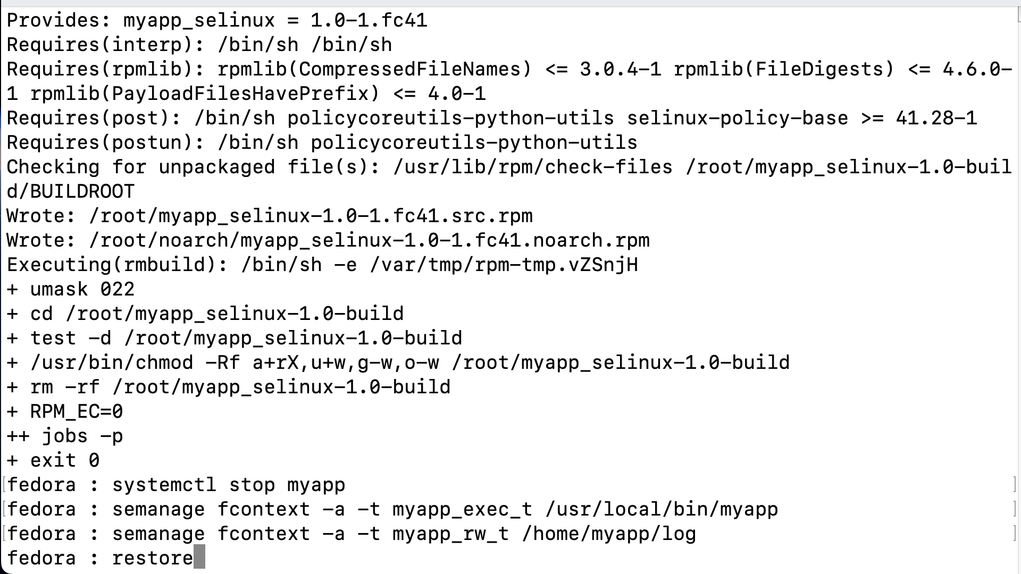
{"action": "type", "text": "con"}
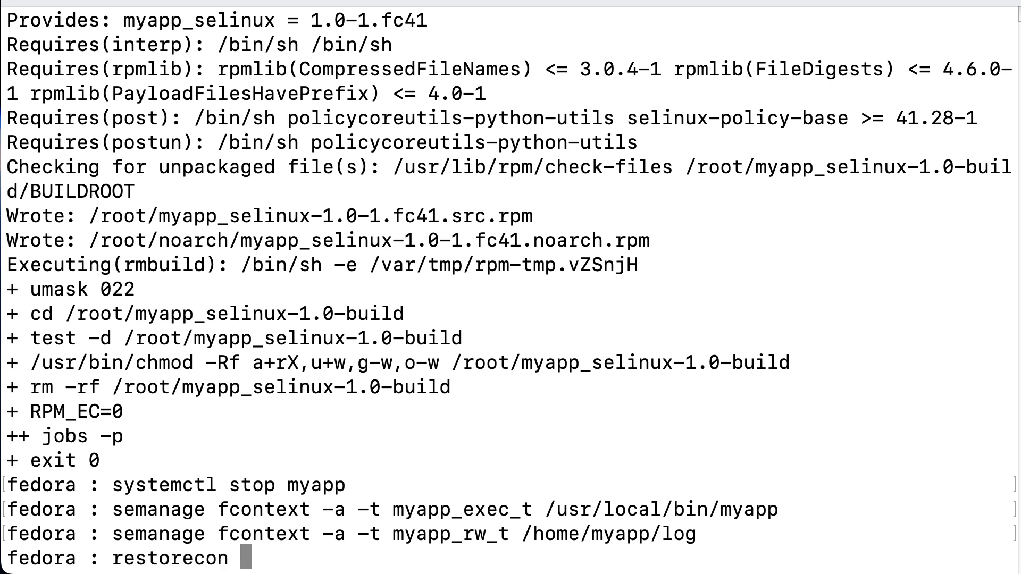
{"action": "type", "text": "/home"}
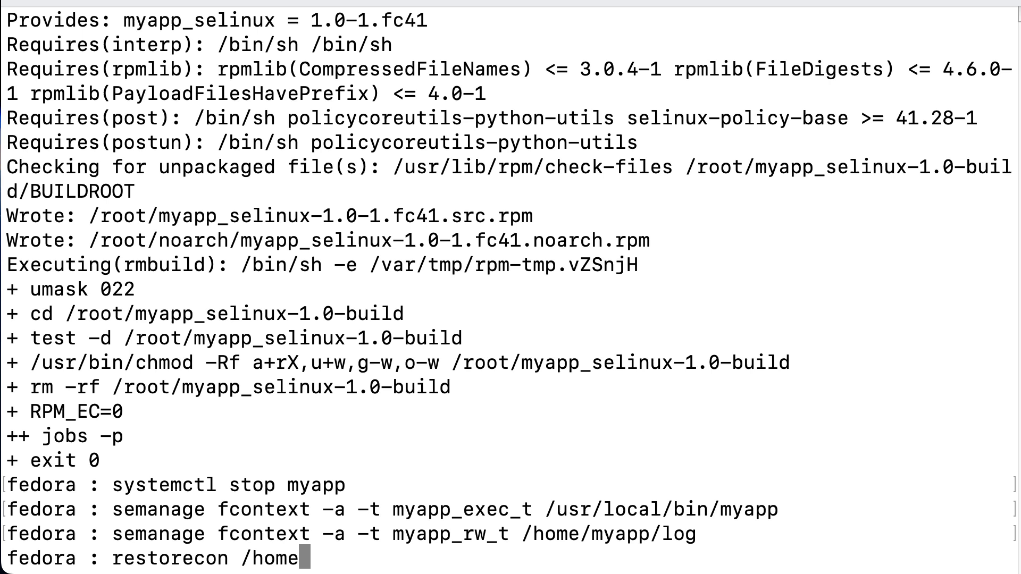
{"action": "type", "text": "myapp/"}
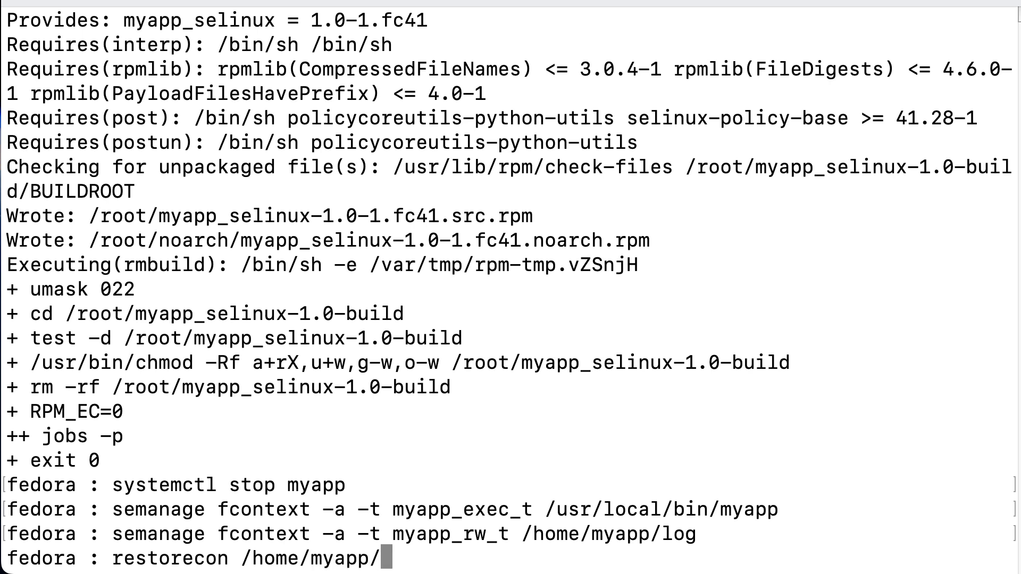
{"action": "type", "text": "log"}
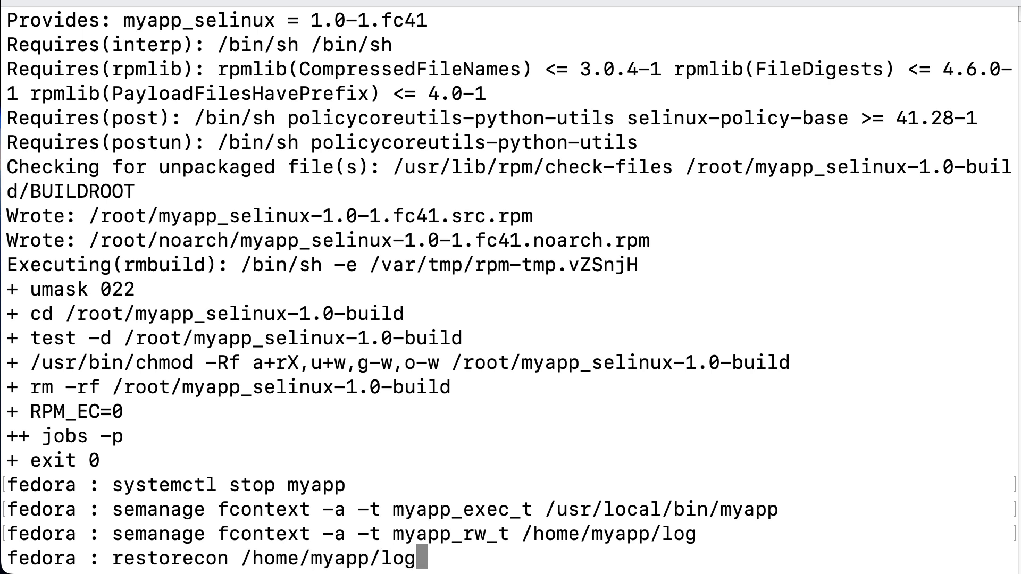
{"action": "type", "text": "resto"}
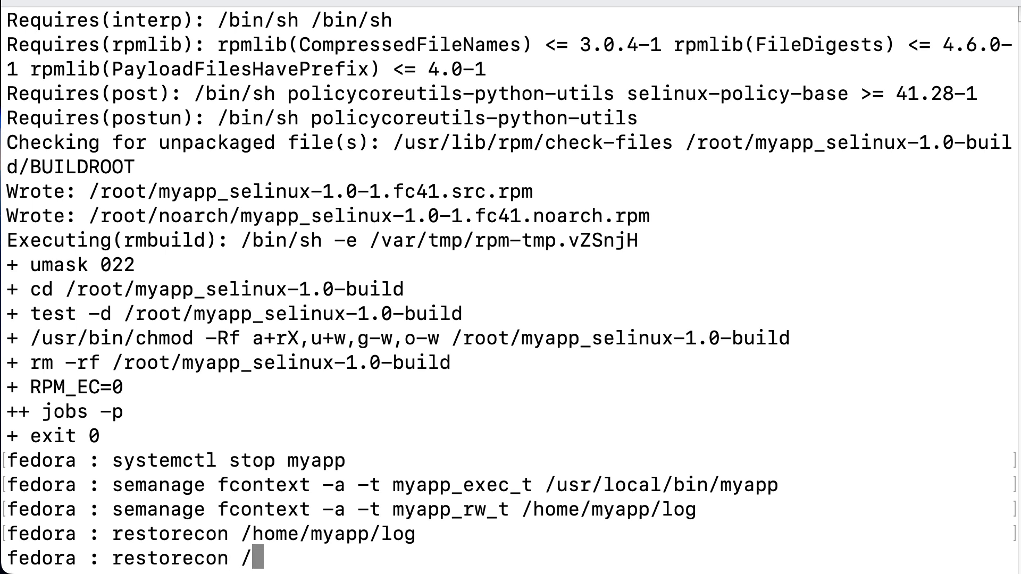
{"action": "type", "text": "usr/local/bin/myapp"}
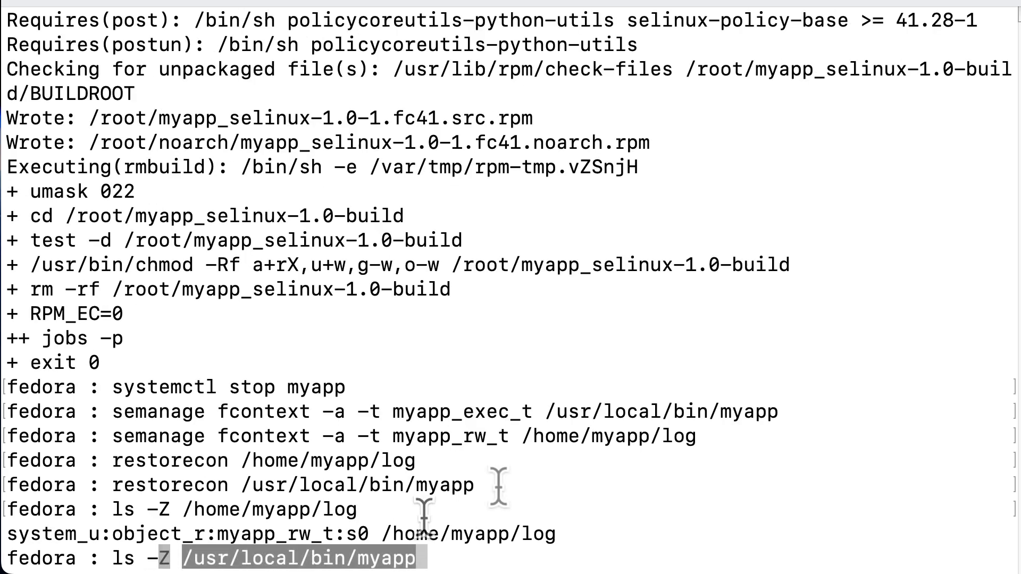
{"action": "key", "text": "Return"}
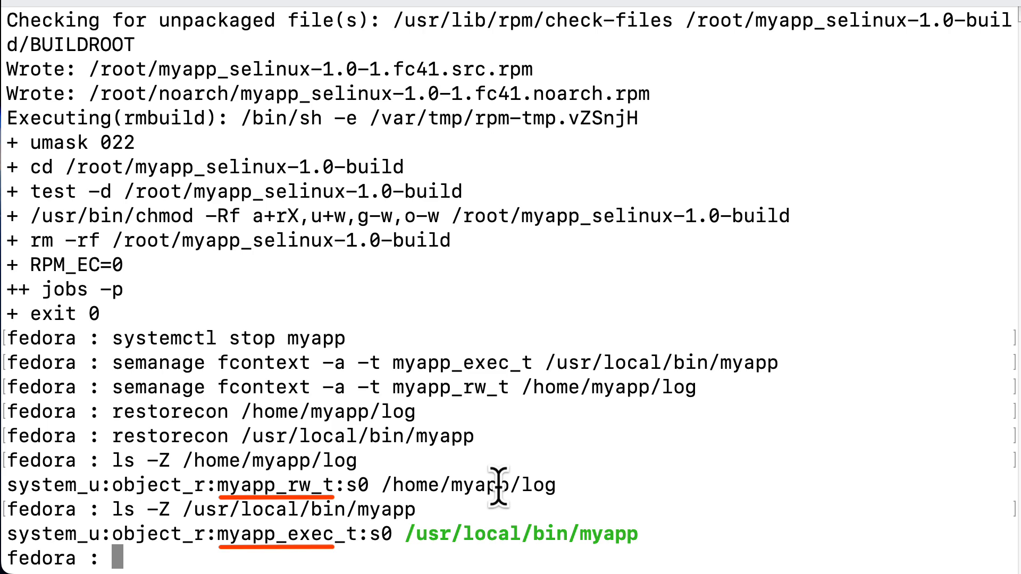
{"action": "type", "text": "systemctl status myapp"}
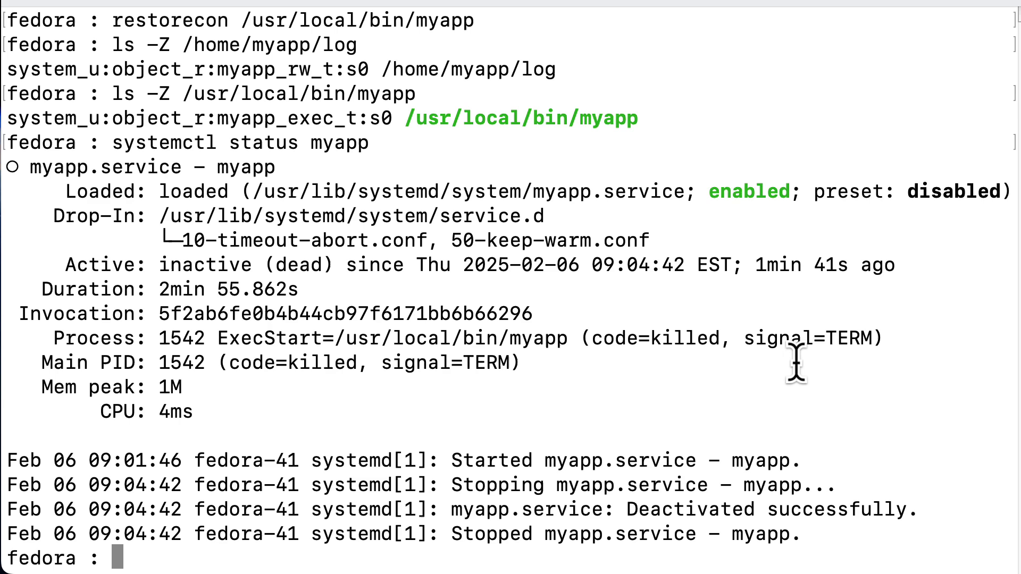
Step: Edit myapp.te in vim, rebuild via ./myapp.sh, start myapp and search recent AVC denials
{"action": "key", "text": "ctrl+l"}
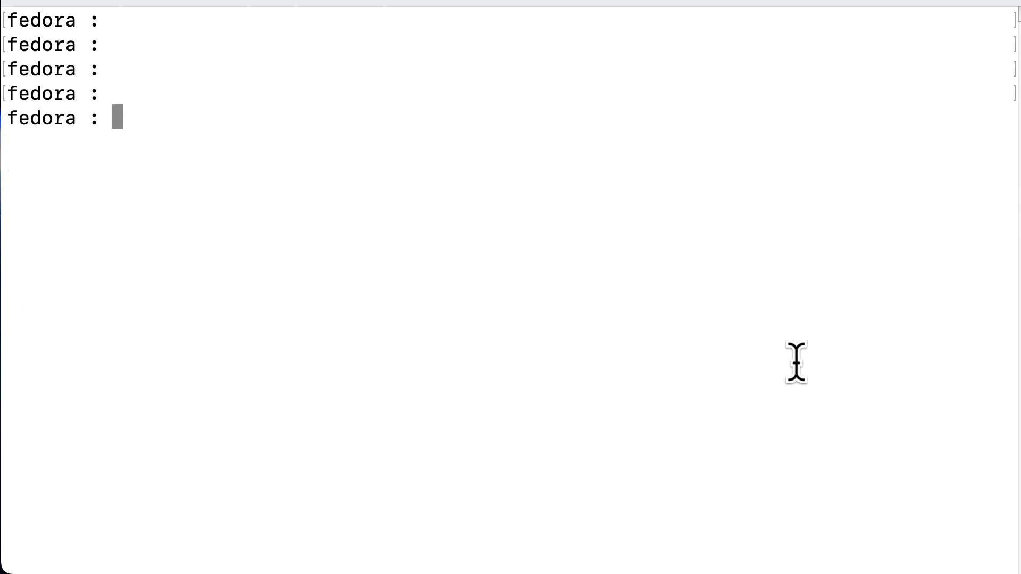
{"action": "type", "text": "vim myapp.te"}
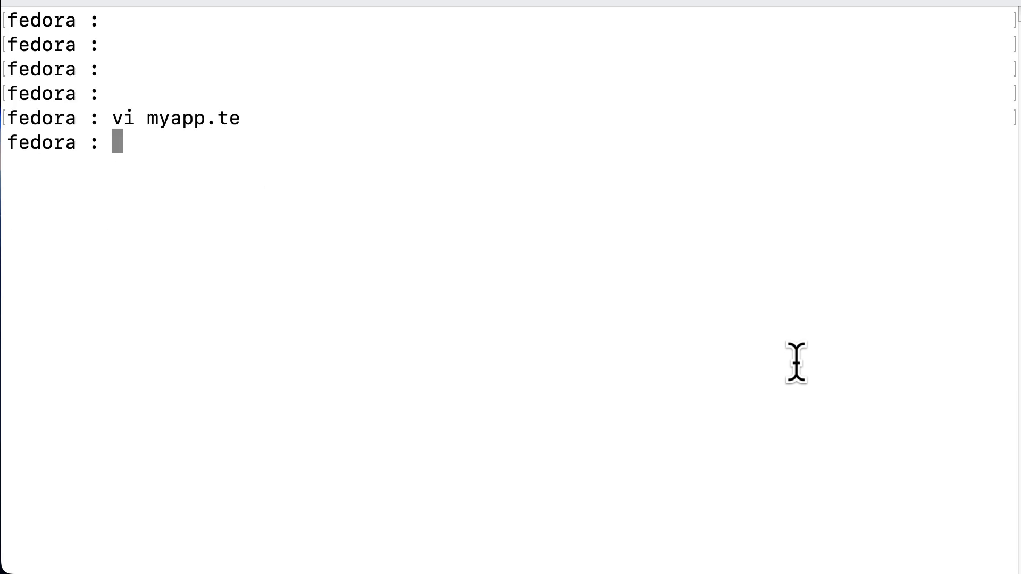
{"action": "type", "text": "./myapp.s"}
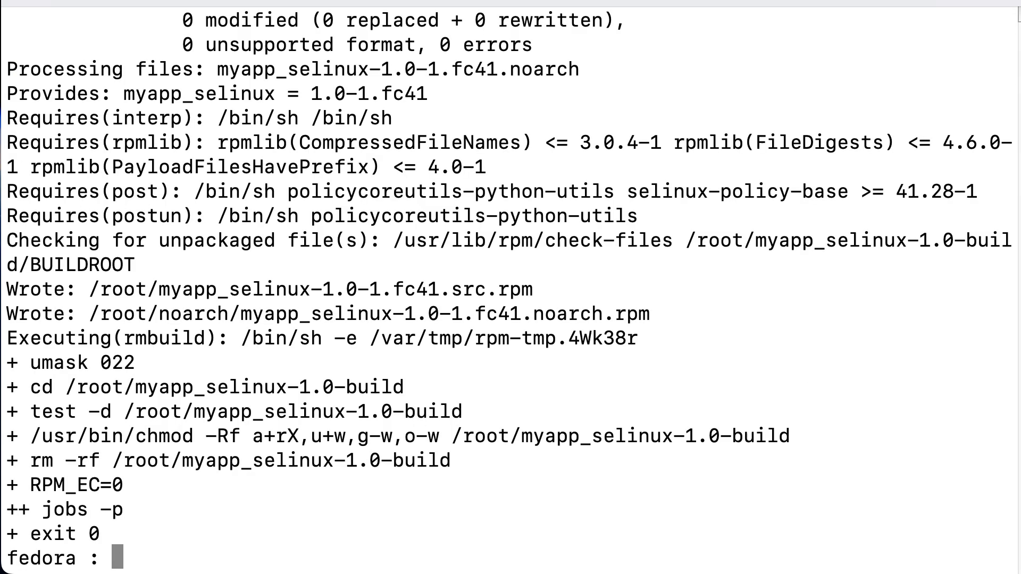
{"action": "type", "text": "systemctl start myapp"}
{"action": "type", "text": "ausearch -m avc -c myapp -ts recent"}
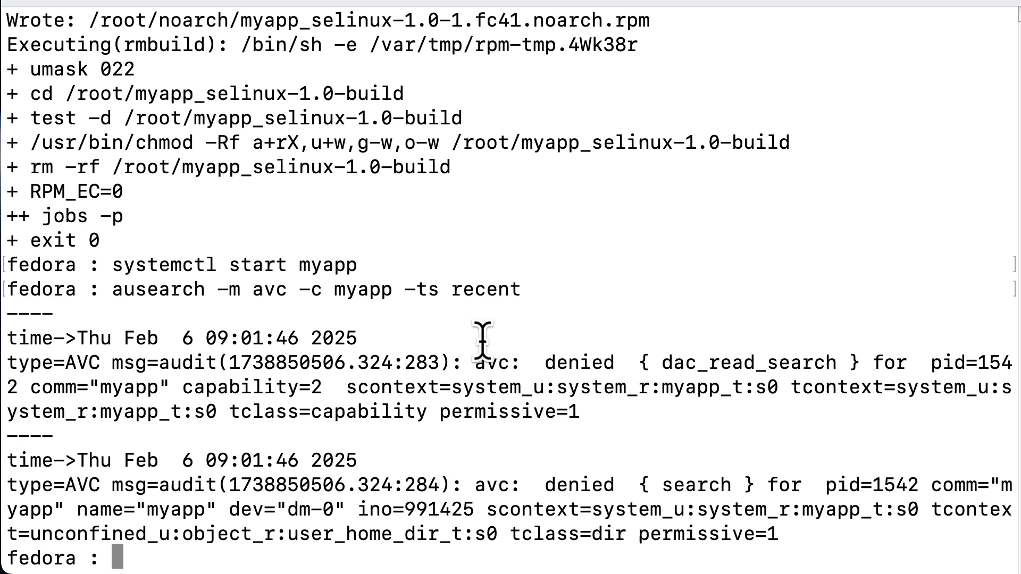
{"action": "double_click", "coordinate": [449, 289]}
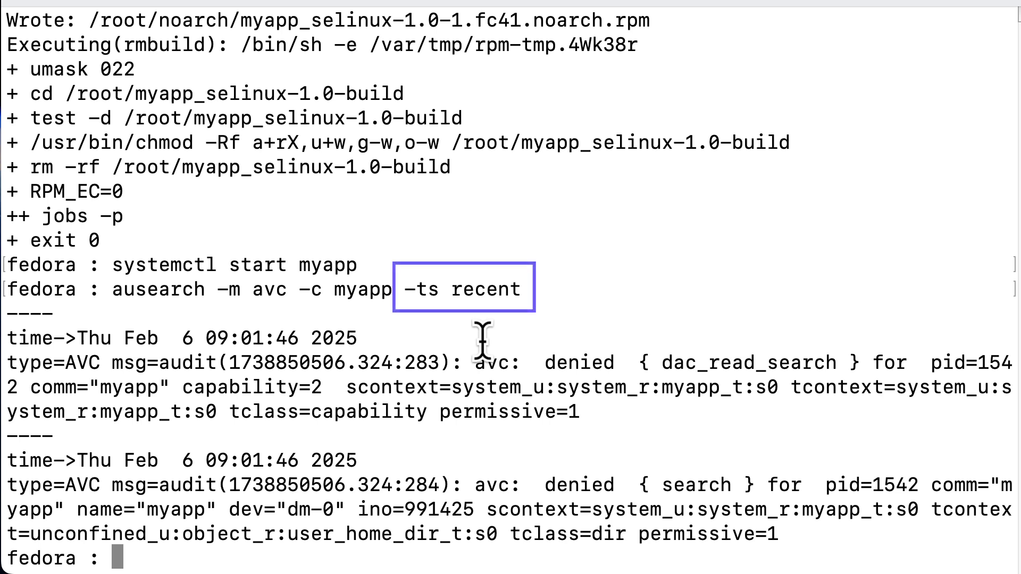